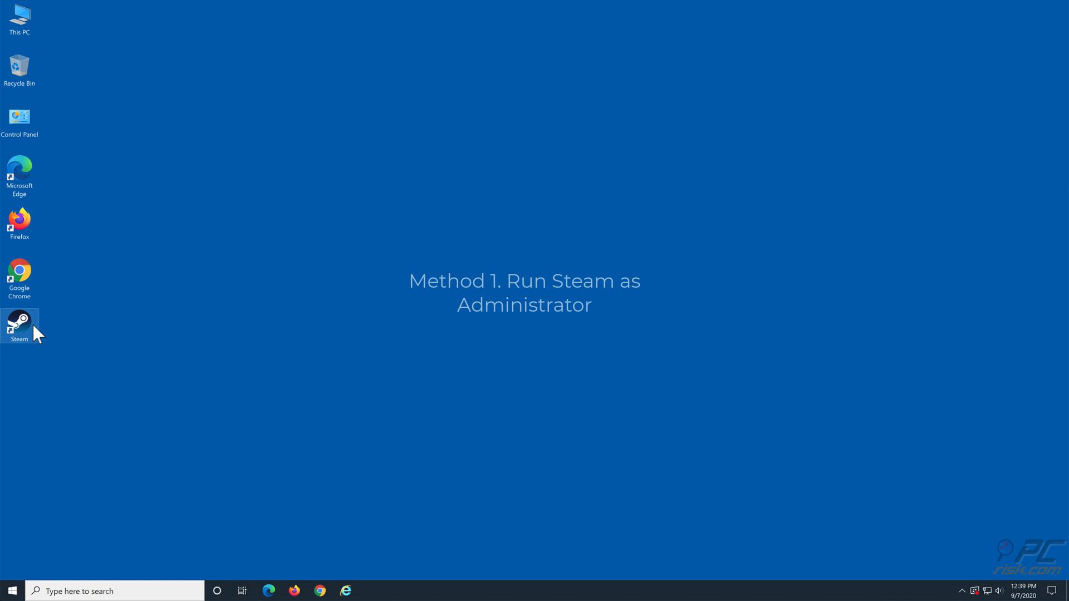
# Step: Launch Steam from its desktop shortcut with administrator rights
pyautogui.rightClick(19, 327)
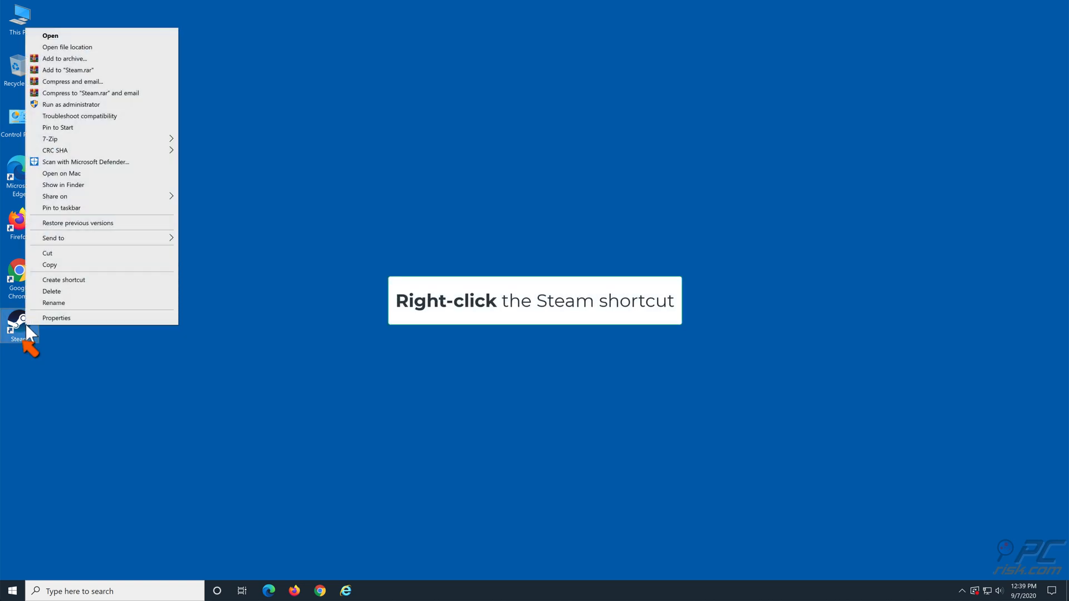
pyautogui.moveTo(95, 122)
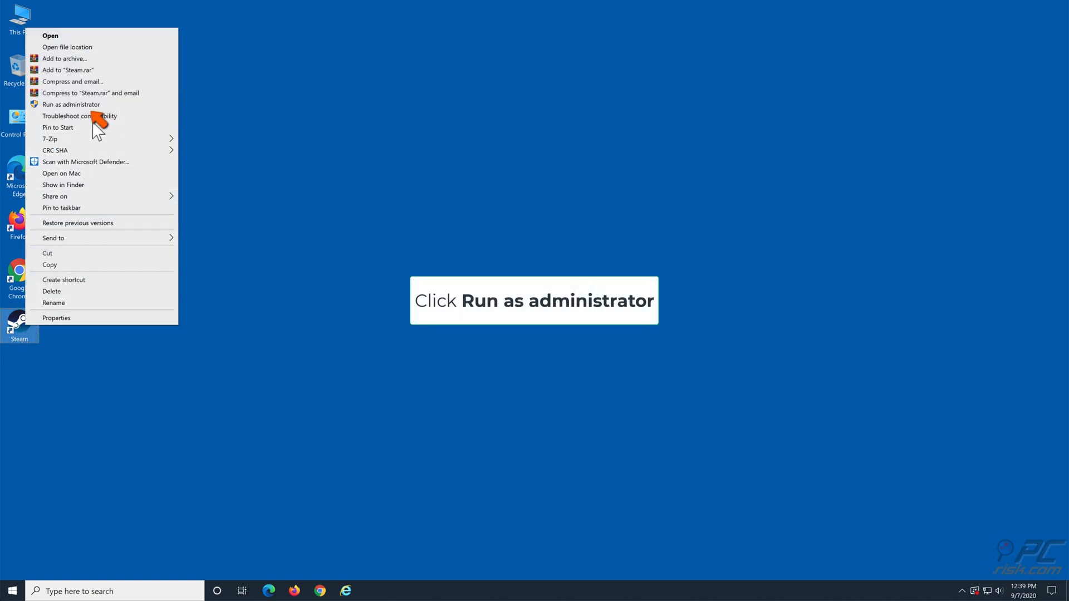
pyautogui.click(71, 104)
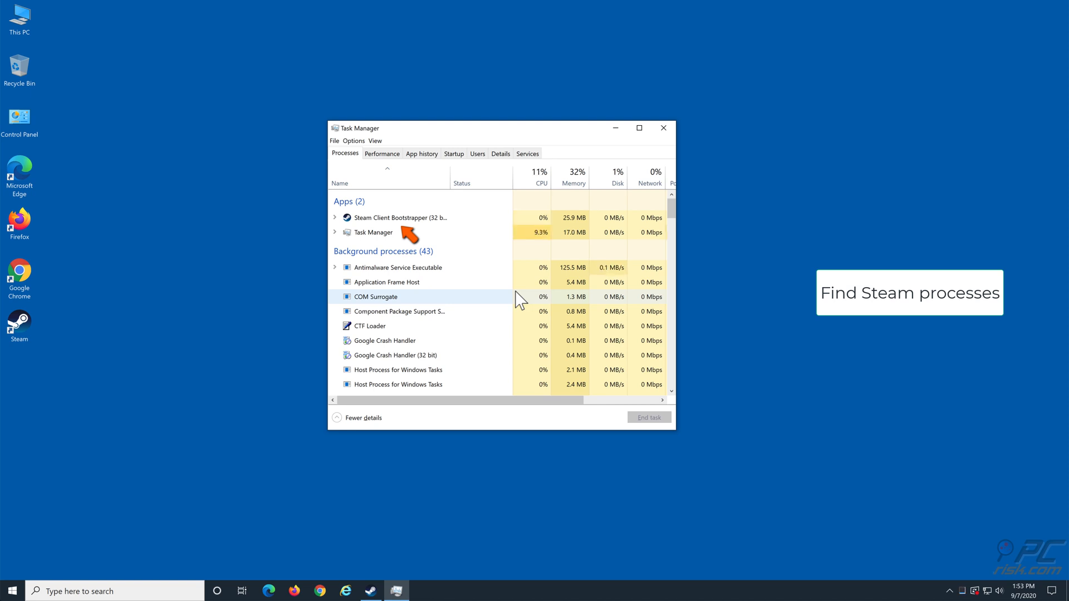
pyautogui.moveTo(408, 225)
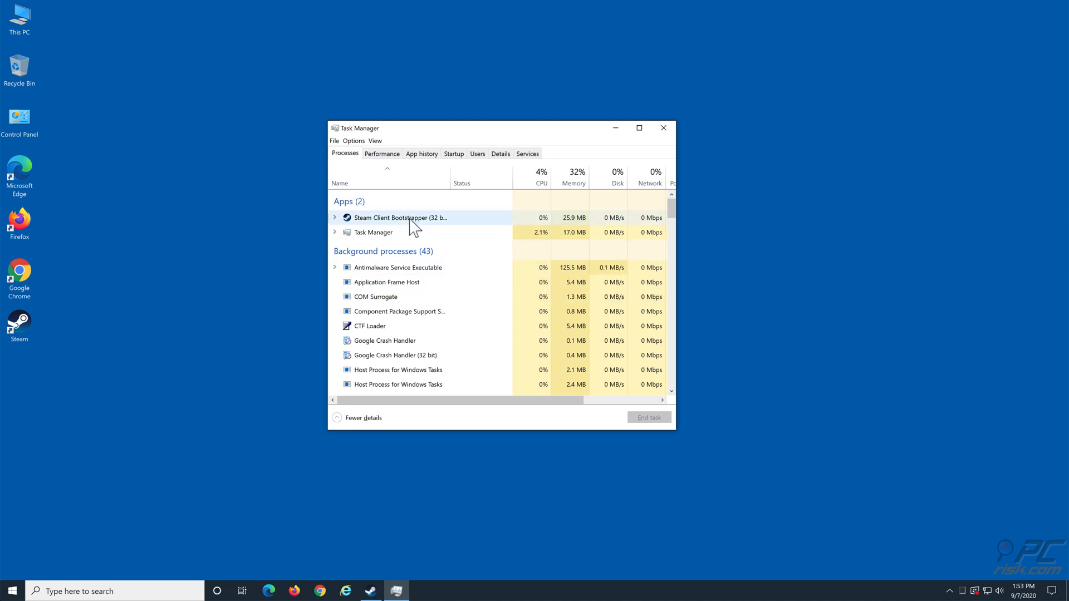
# Step: End the Steam Client Bootstrapper process in Task Manager and close Task Manager
pyautogui.rightClick(402, 217)
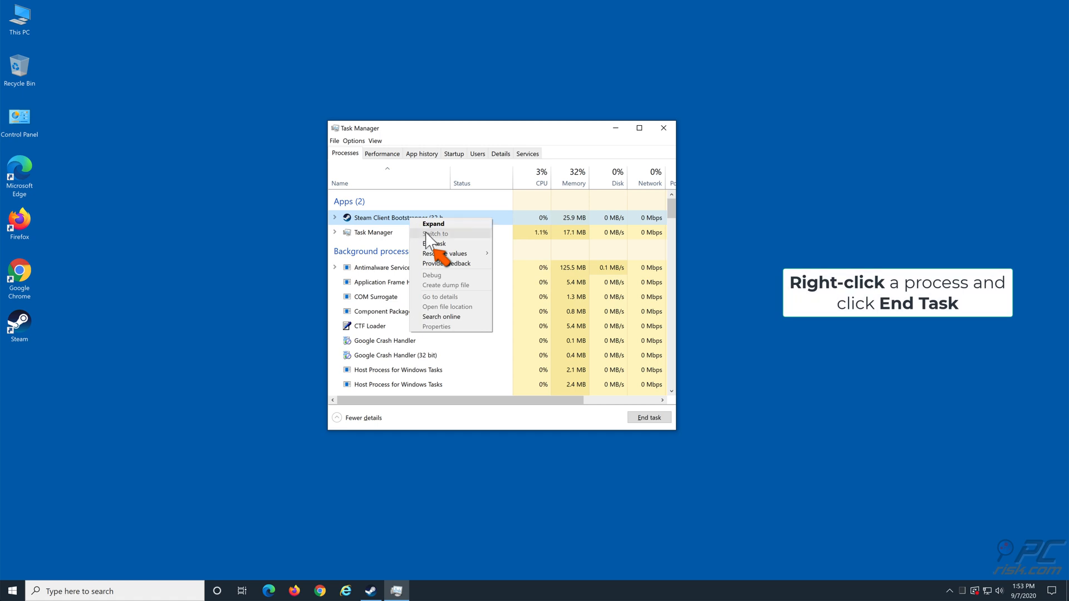
pyautogui.click(435, 244)
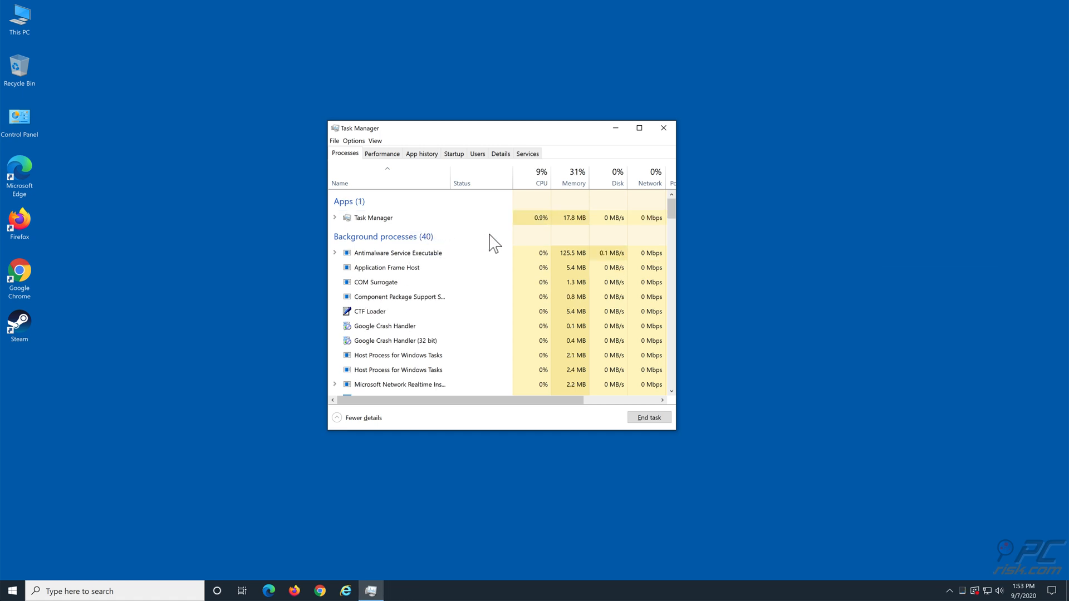
pyautogui.click(661, 128)
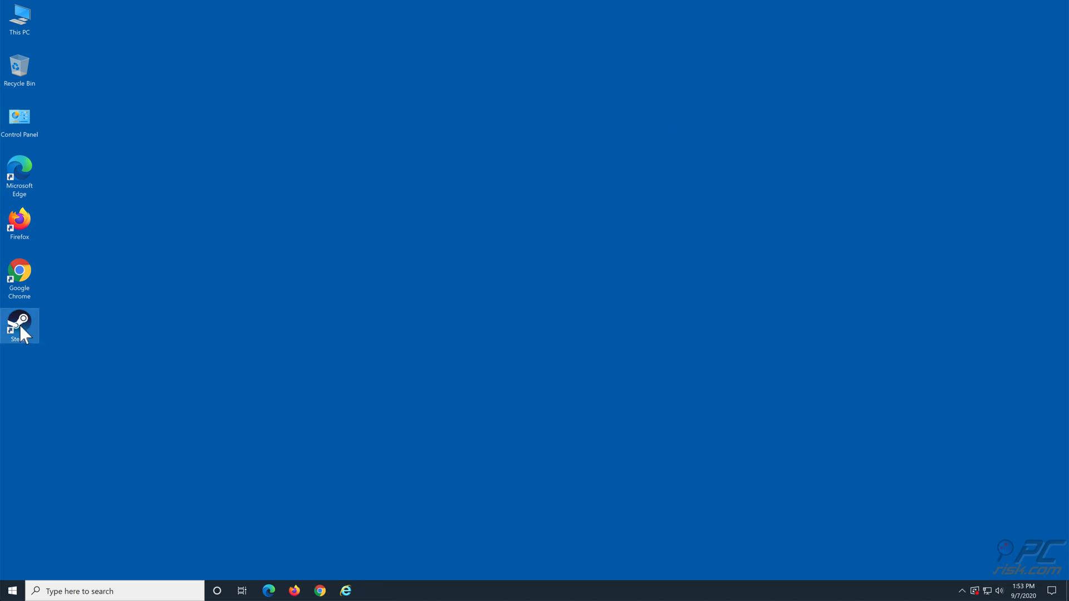
pyautogui.moveTo(389, 299)
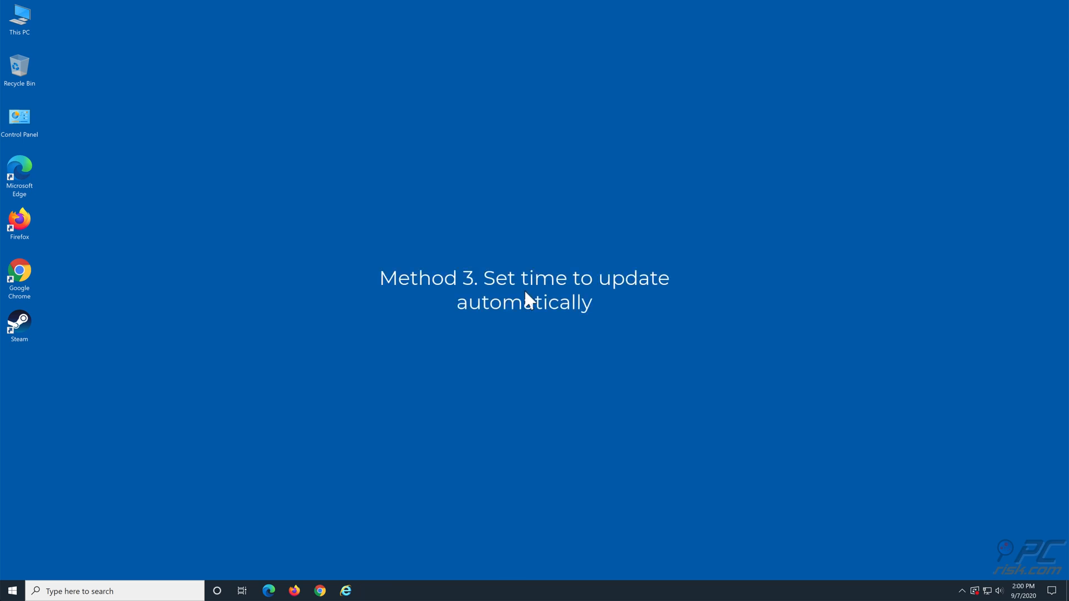
pyautogui.moveTo(925, 483)
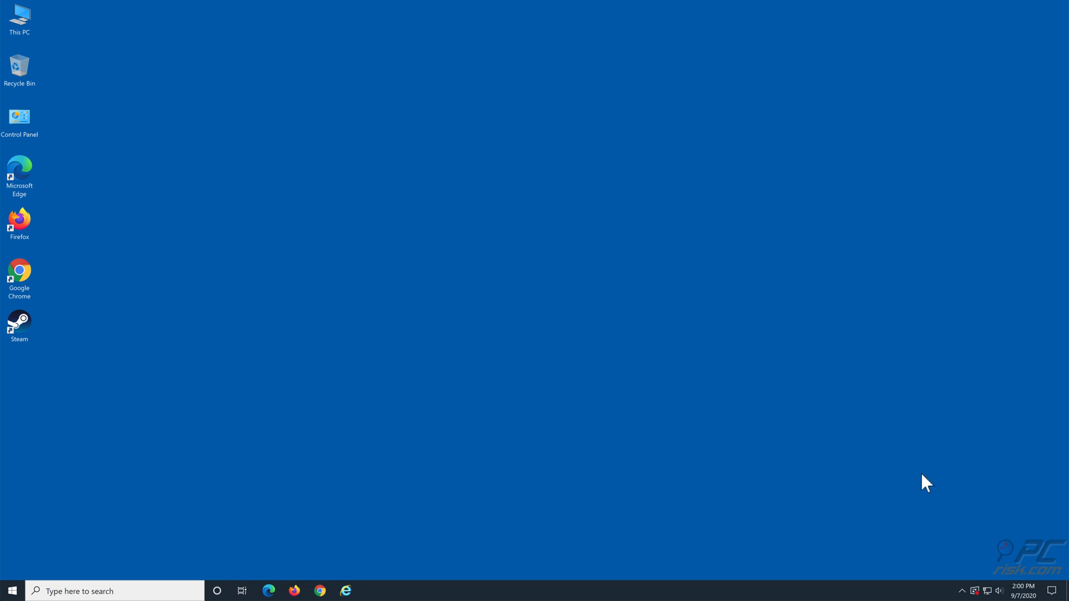
# Step: Turn on Set time automatically in Date & time settings, close Settings and relaunch Steam
pyautogui.rightClick(1024, 591)
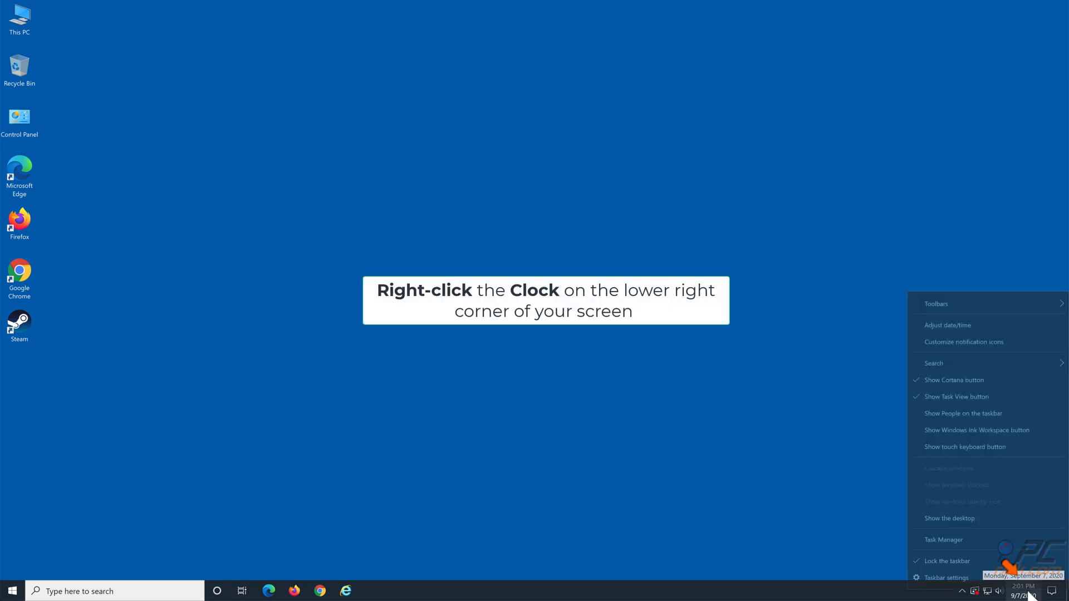
pyautogui.moveTo(947, 325)
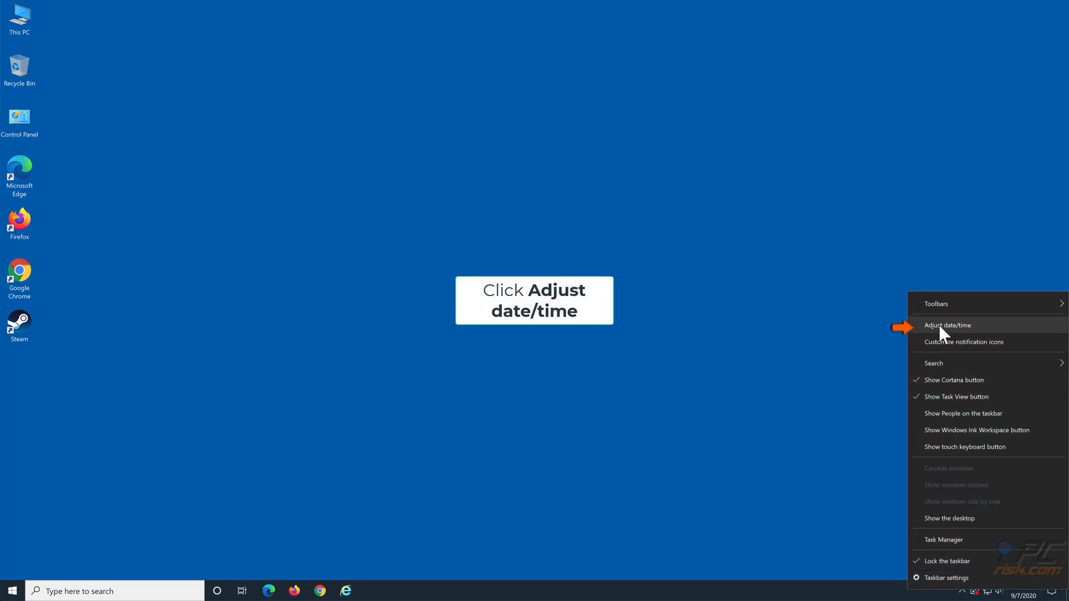
pyautogui.click(947, 325)
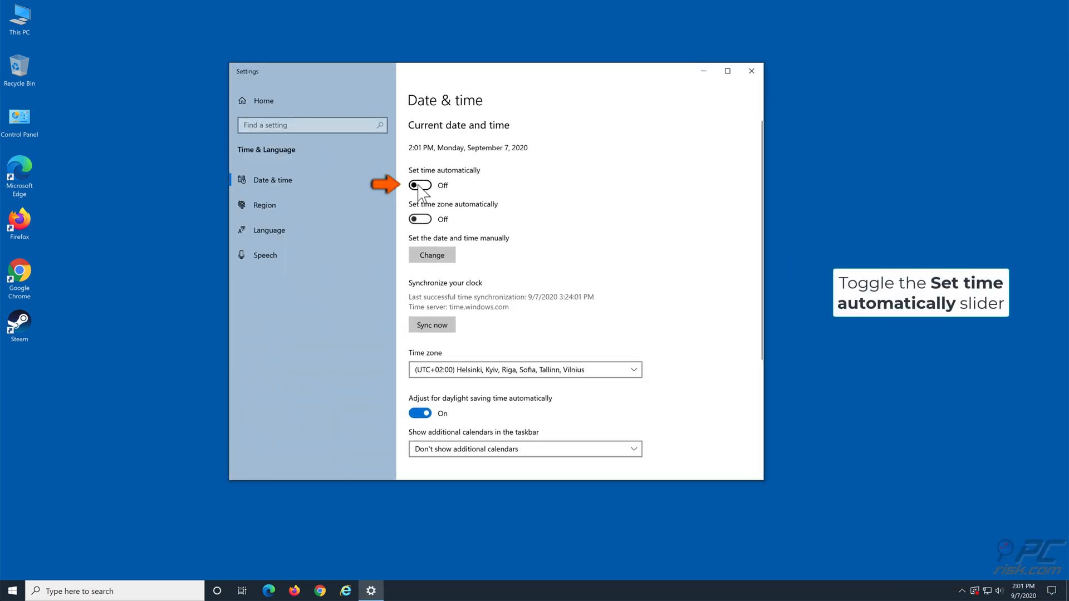
pyautogui.click(420, 185)
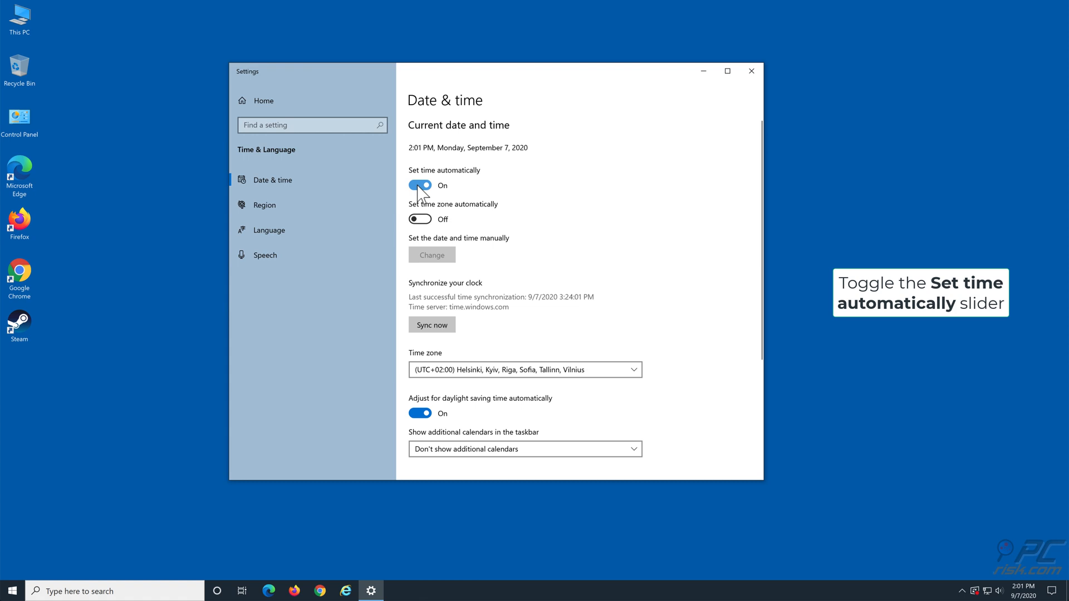
pyautogui.moveTo(751, 71)
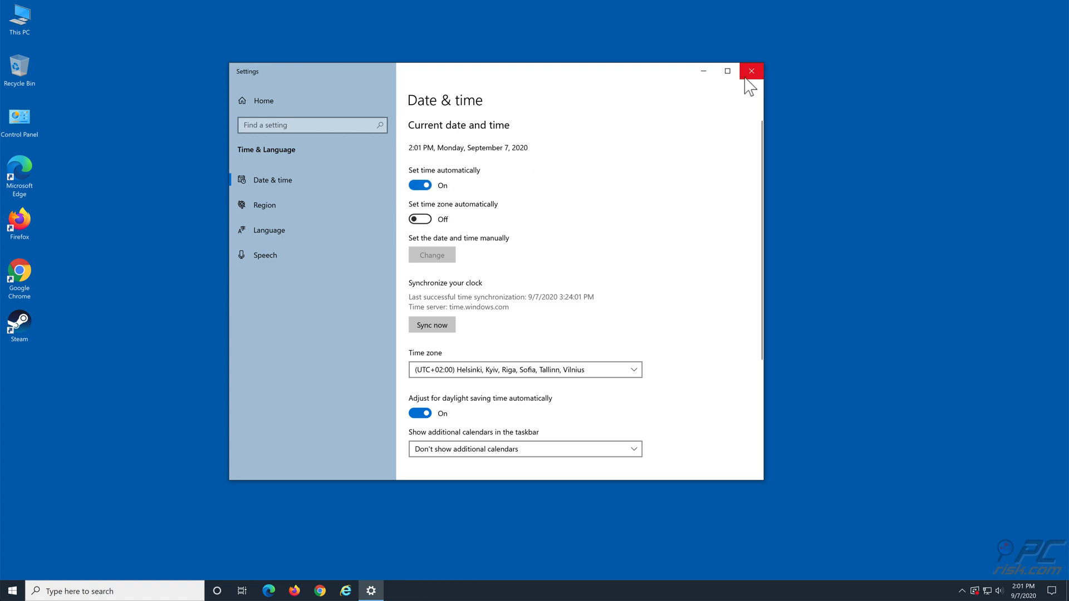
pyautogui.click(750, 70)
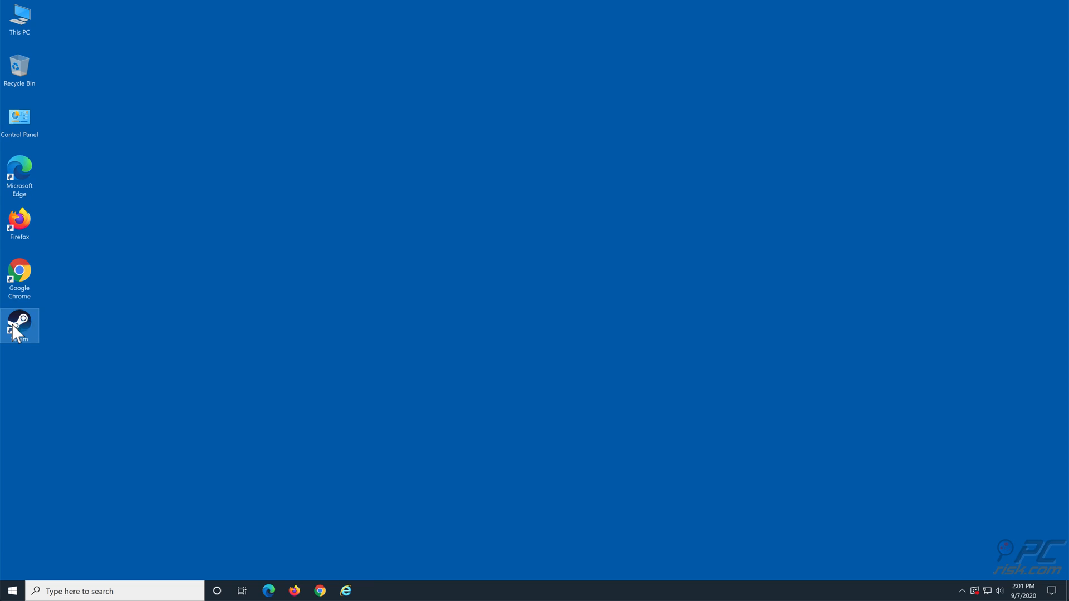
pyautogui.doubleClick(19, 325)
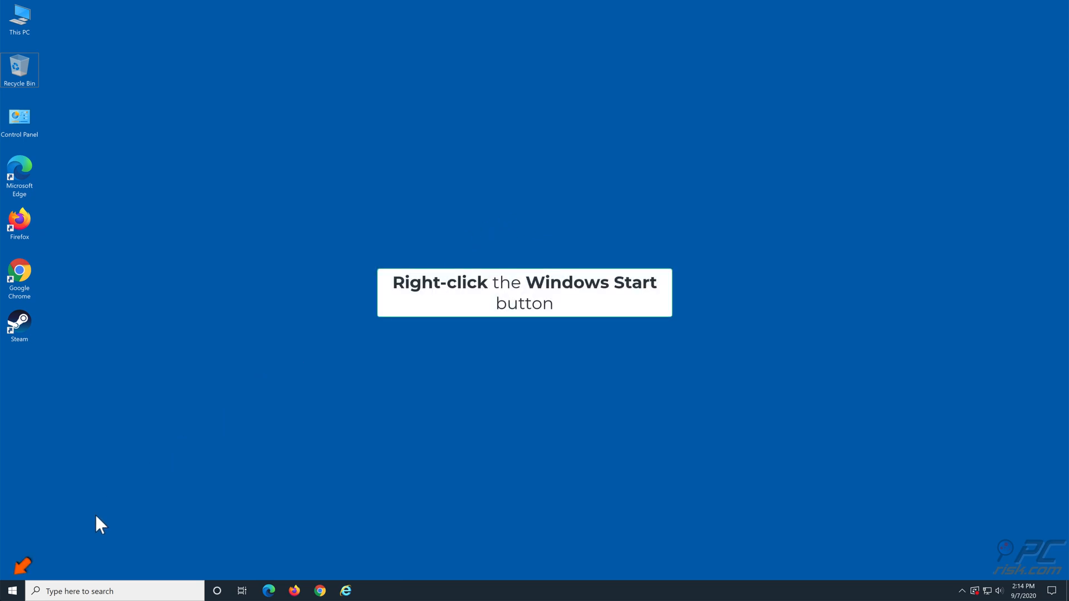
# Step: Reach Steam in the Apps & features list of installed programs
pyautogui.rightClick(10, 590)
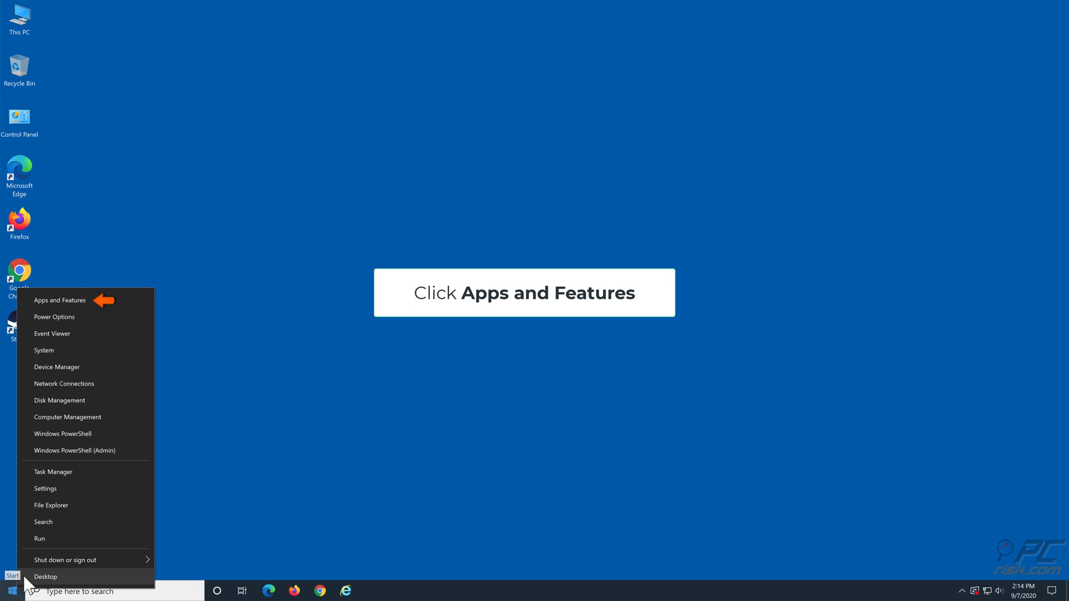
pyautogui.moveTo(96, 308)
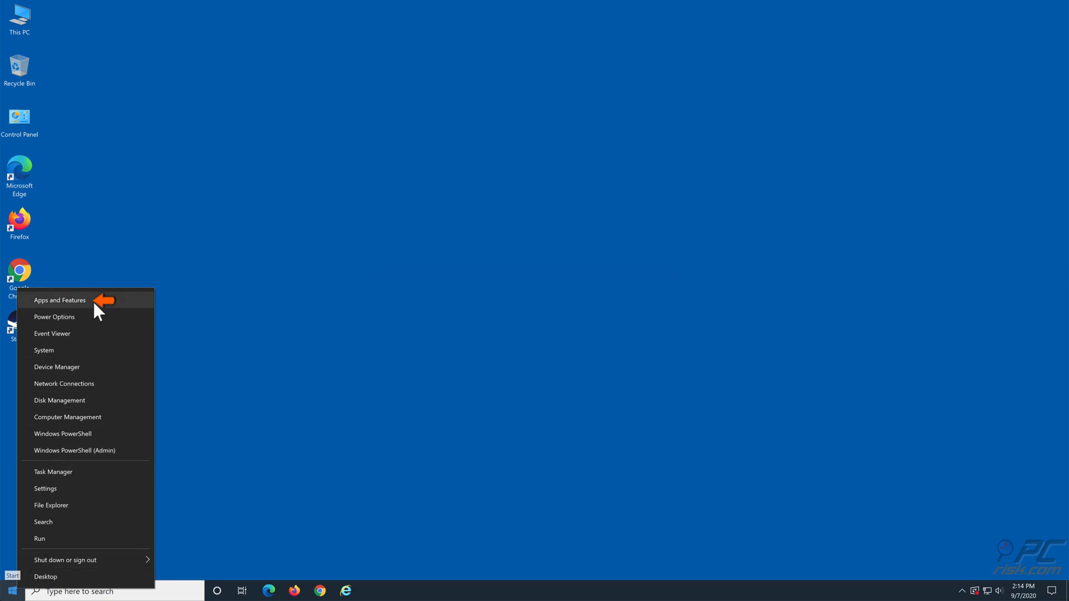
pyautogui.click(60, 299)
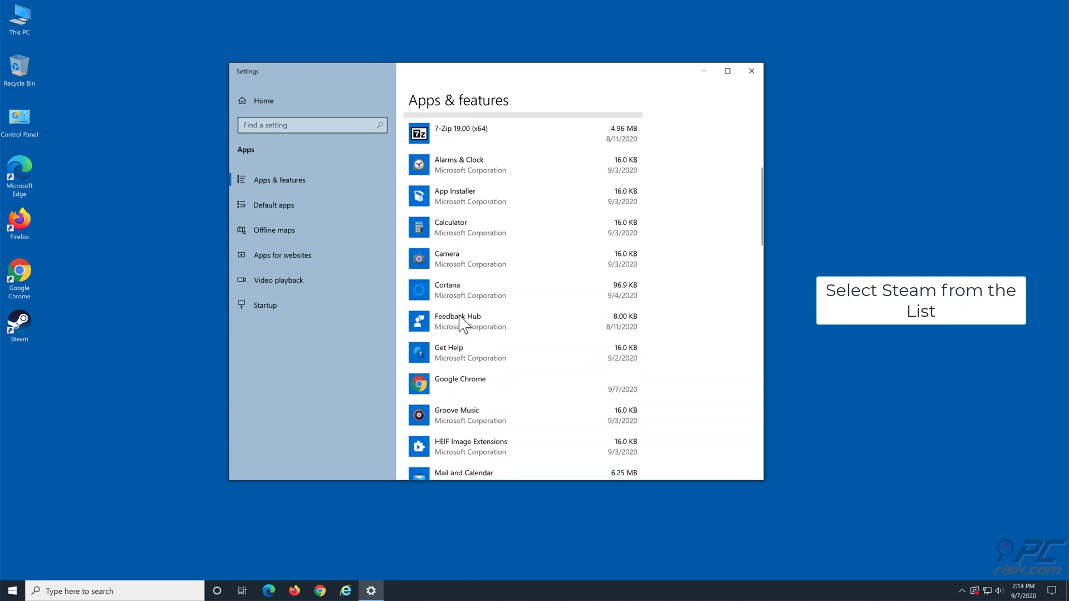
pyautogui.scroll(-3)
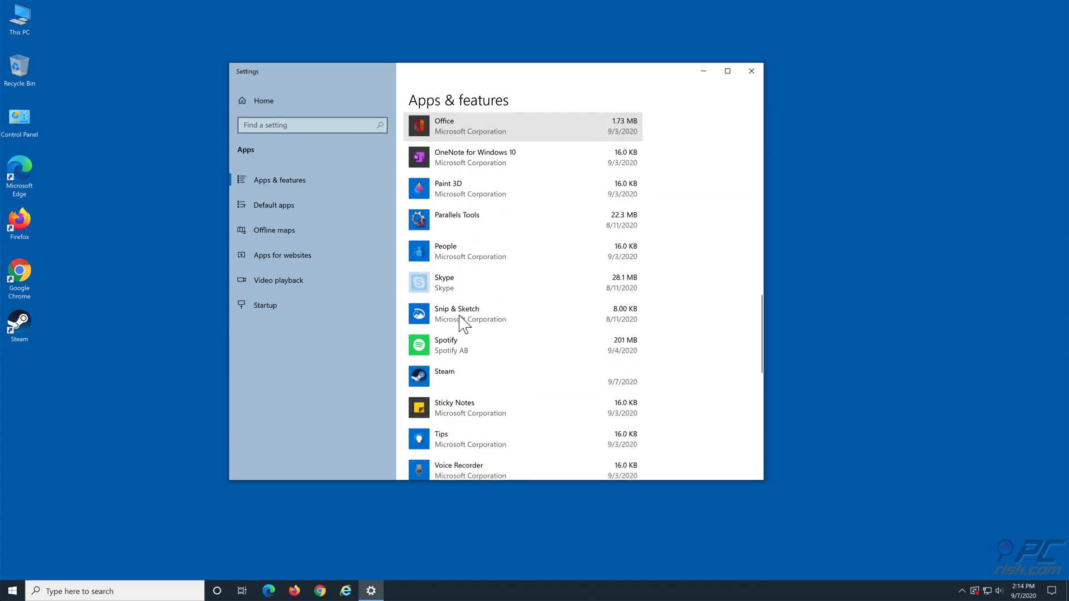
pyautogui.scroll(-3)
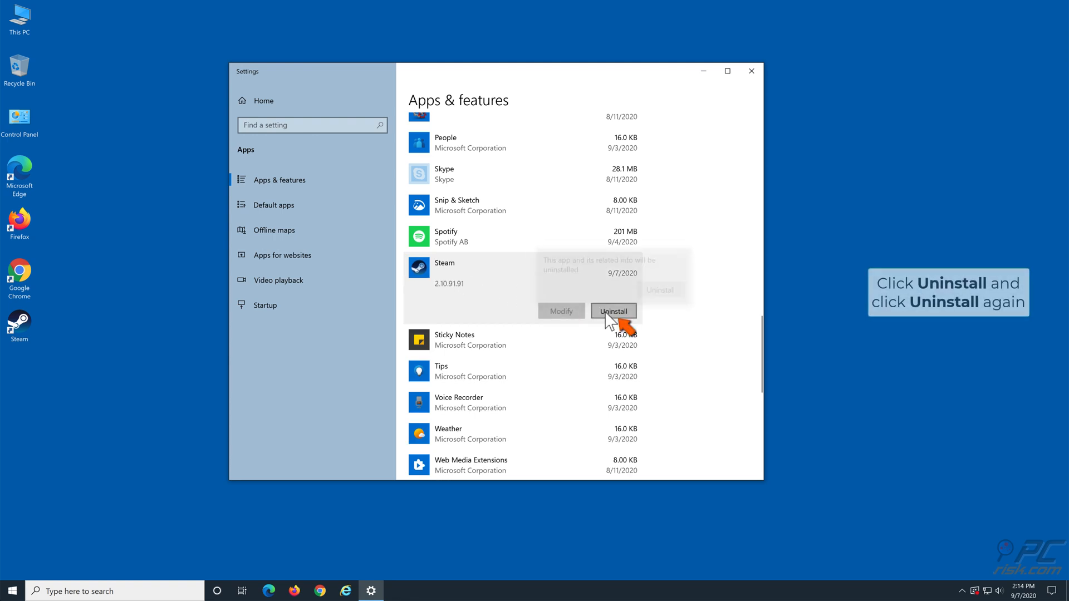
# Step: Uninstall Steam from its Program Files (x86) folder and close Settings
pyautogui.click(612, 310)
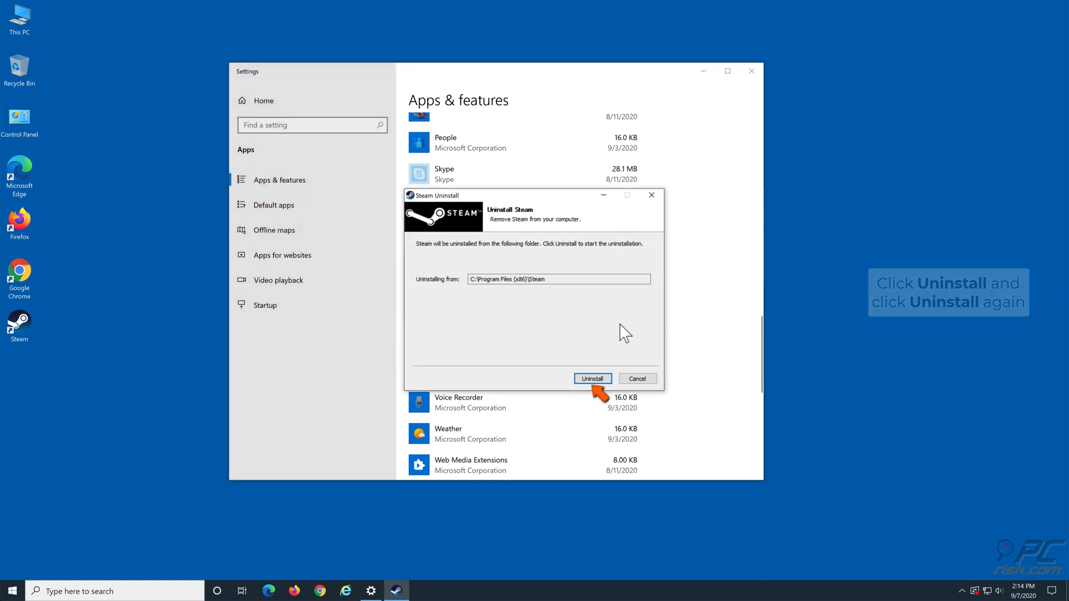
pyautogui.click(591, 379)
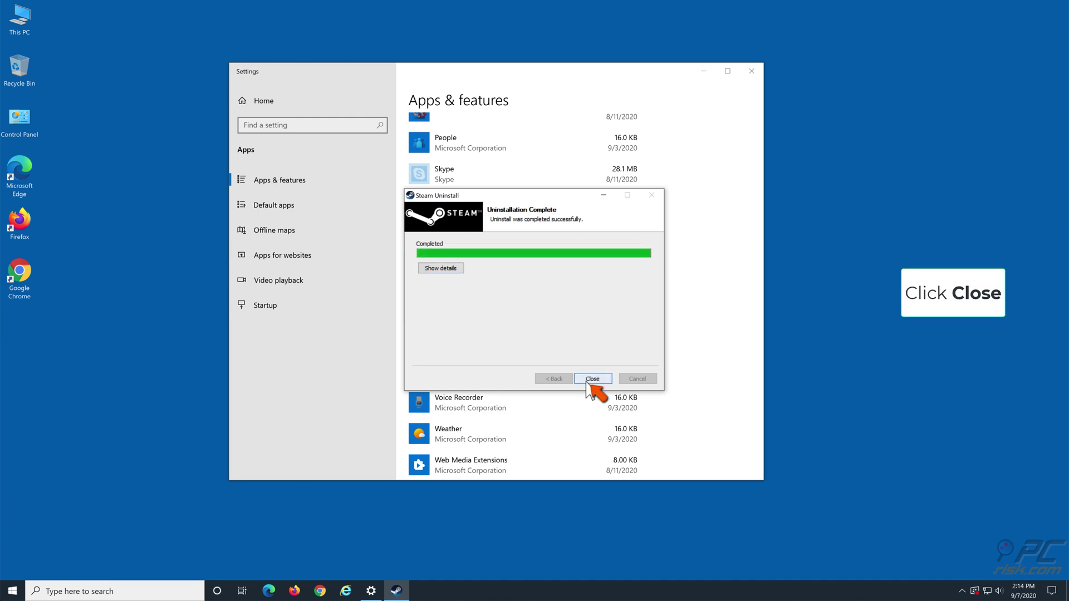
pyautogui.click(592, 379)
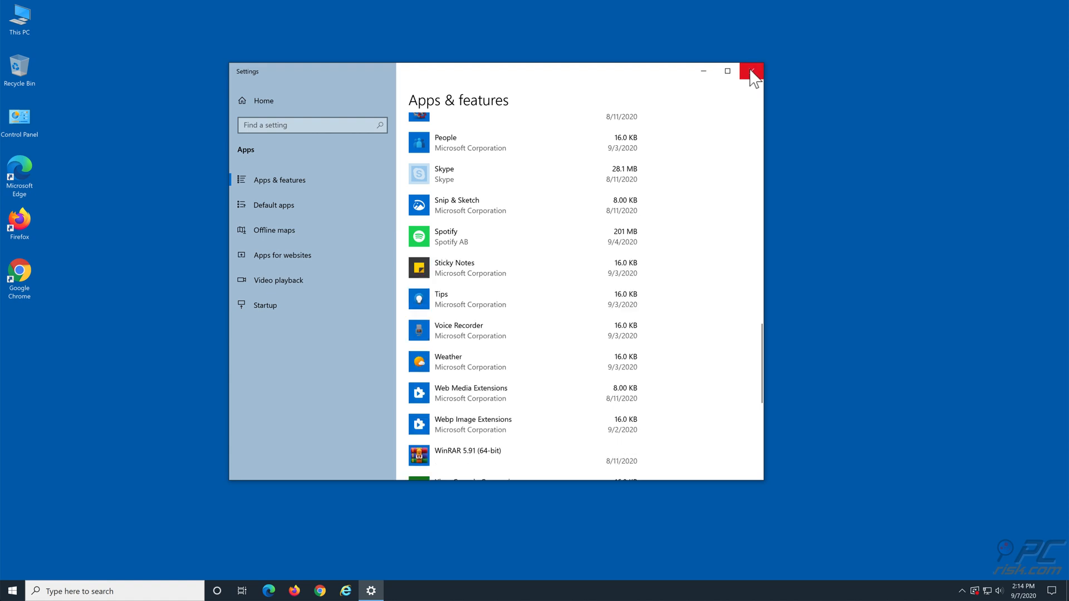
pyautogui.click(751, 72)
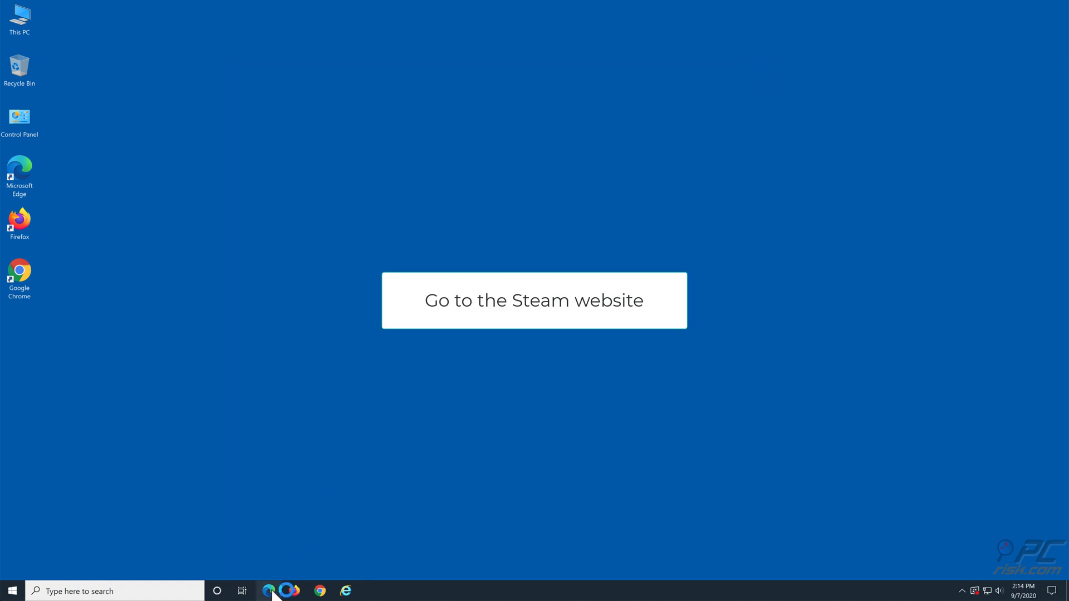
# Step: Download SteamSetup.exe from store.steampowered.com in Edge and launch it
pyautogui.click(269, 590)
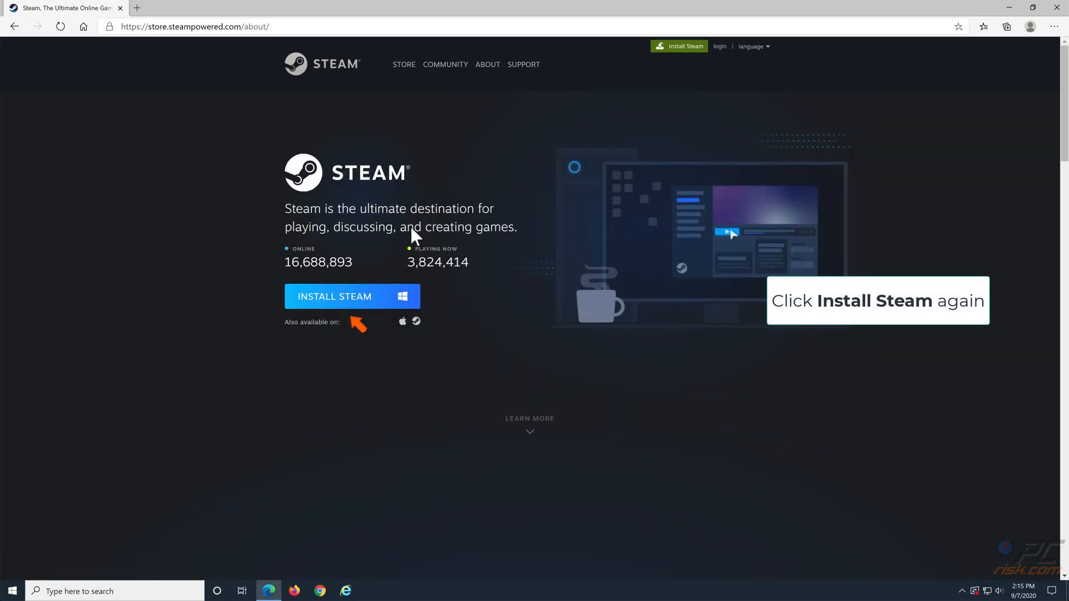
pyautogui.click(335, 296)
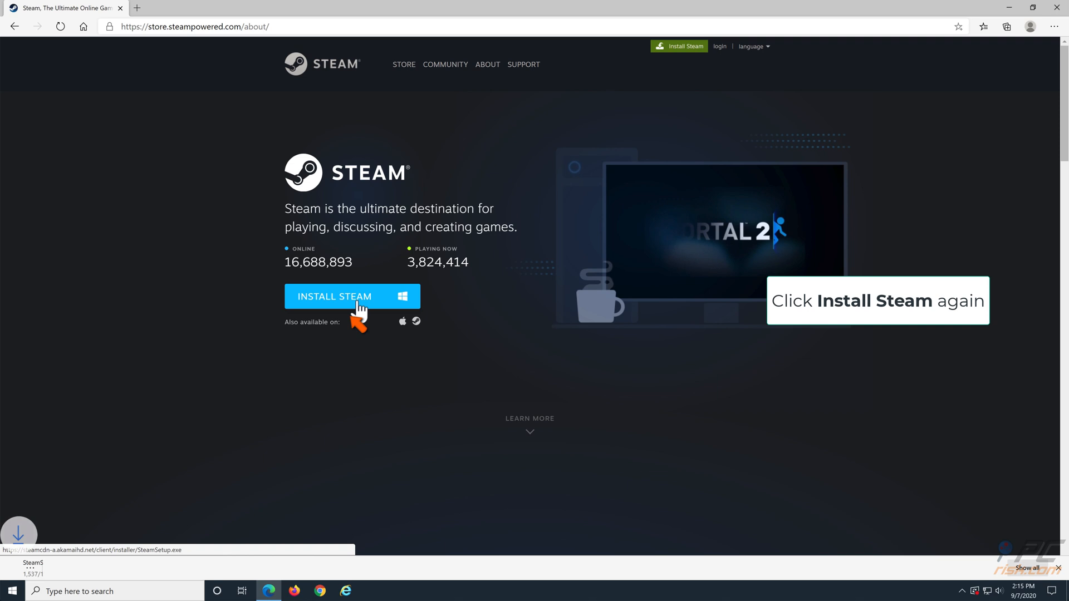
pyautogui.click(335, 296)
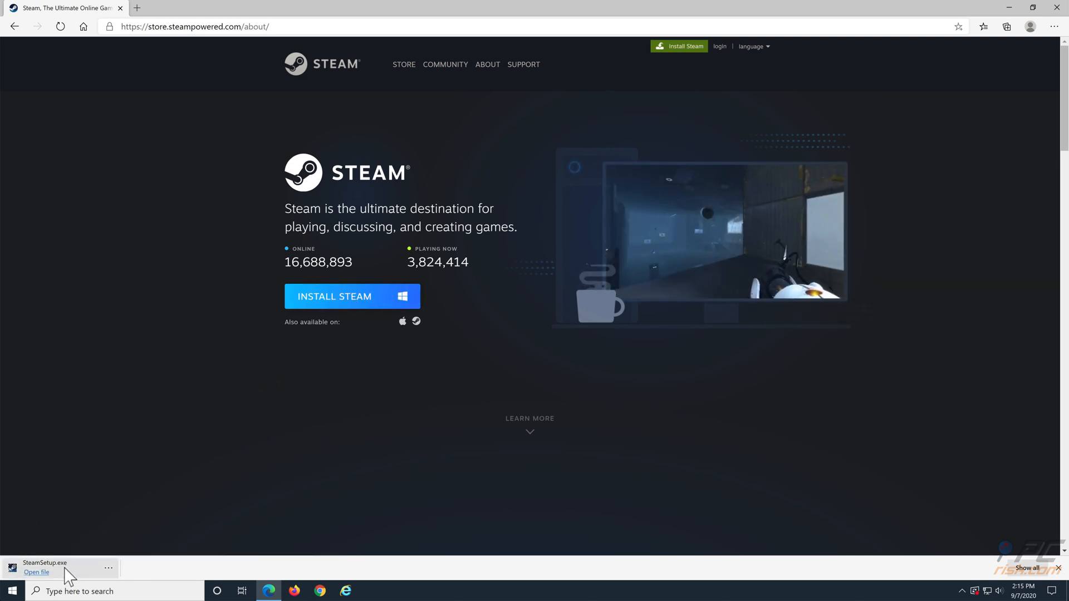
pyautogui.click(35, 572)
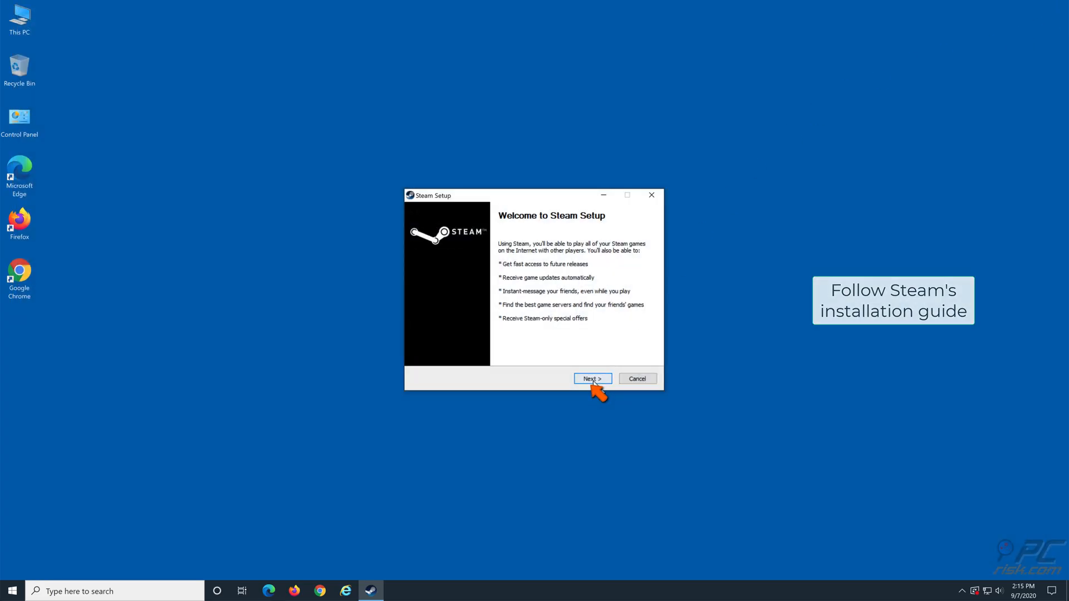
# Step: Install Steam into the default Program Files (x86) folder and finish with Run Steam checked
pyautogui.click(591, 379)
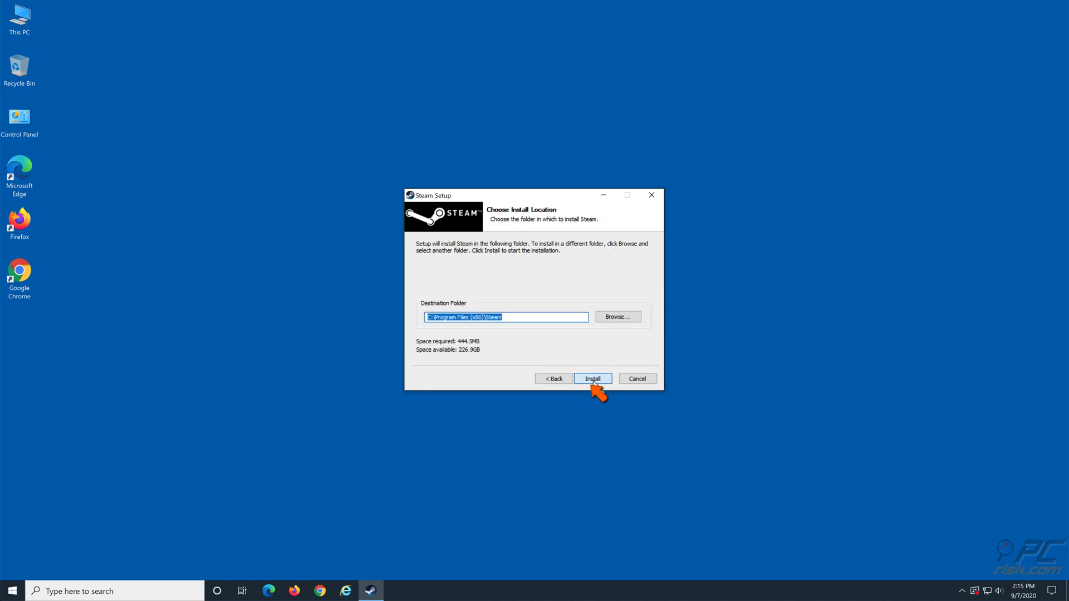
pyautogui.click(591, 378)
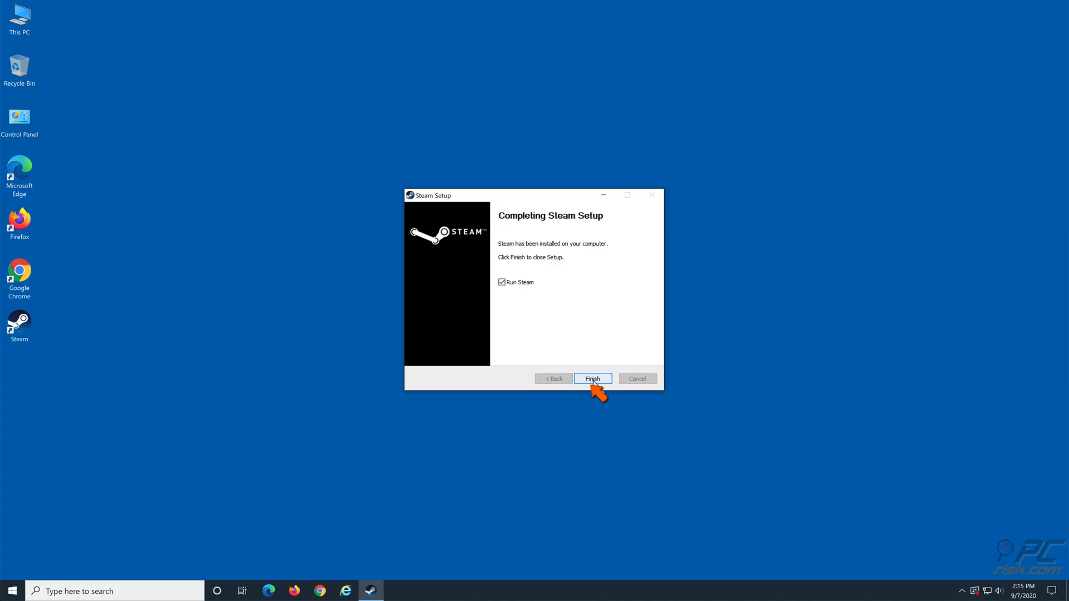
pyautogui.click(591, 378)
pyautogui.write('steam://')
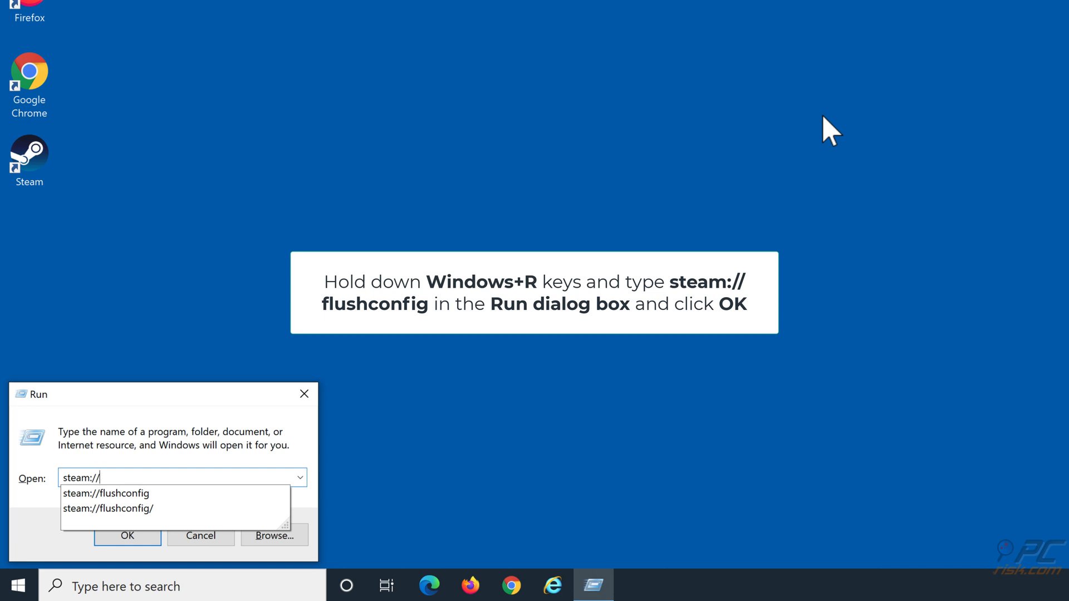
# Step: Run steam://flushconfig from the Run dialog to flush Steam's configuration
pyautogui.write('flushconfig')
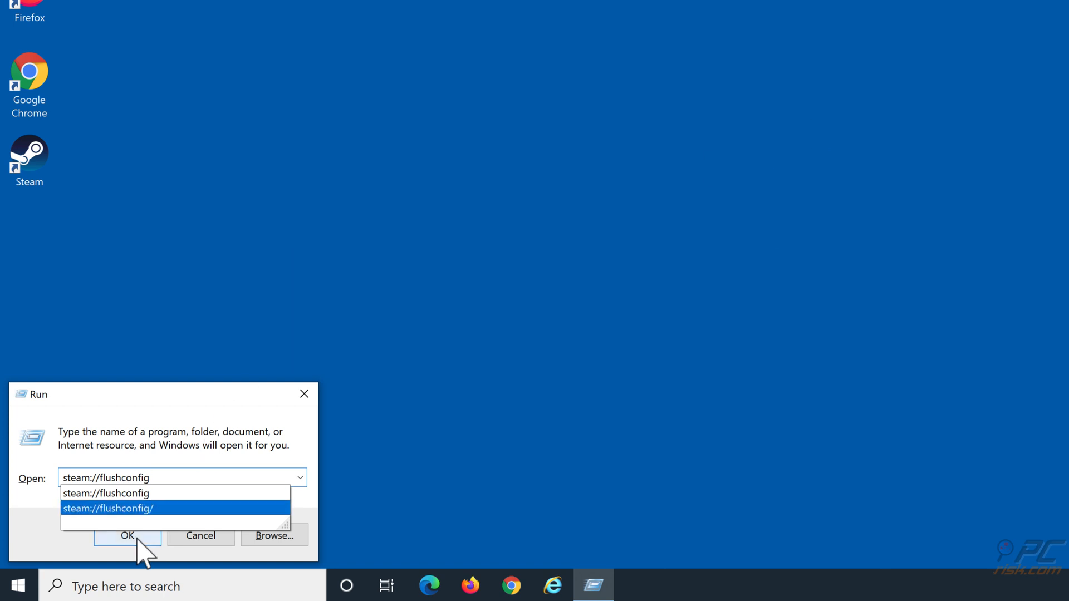
pyautogui.click(127, 535)
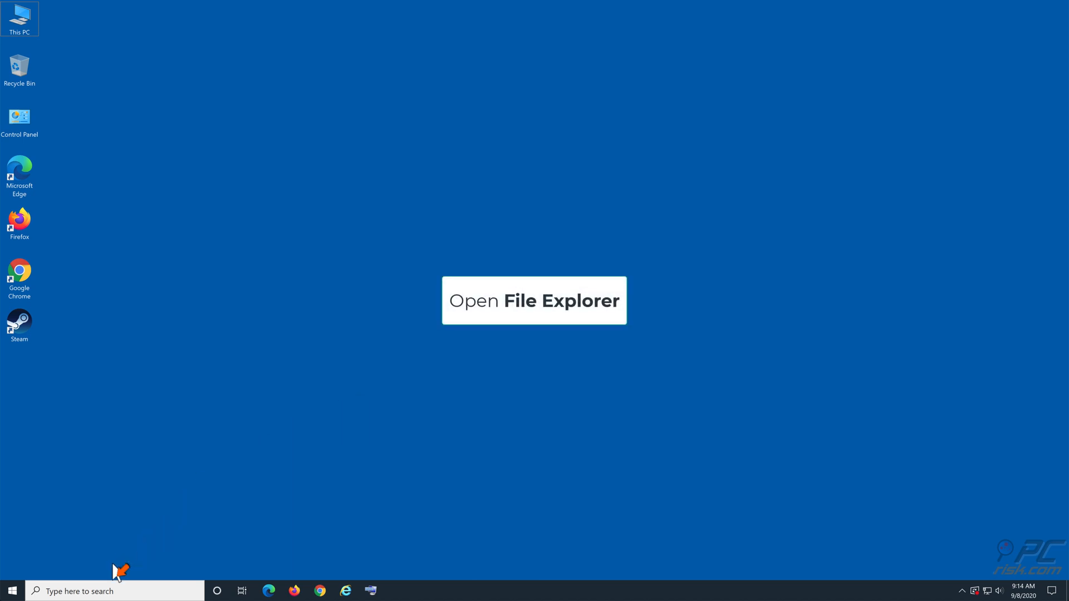
# Step: Start File Explorer from a taskbar search and show This PC's drives
pyautogui.click(114, 591)
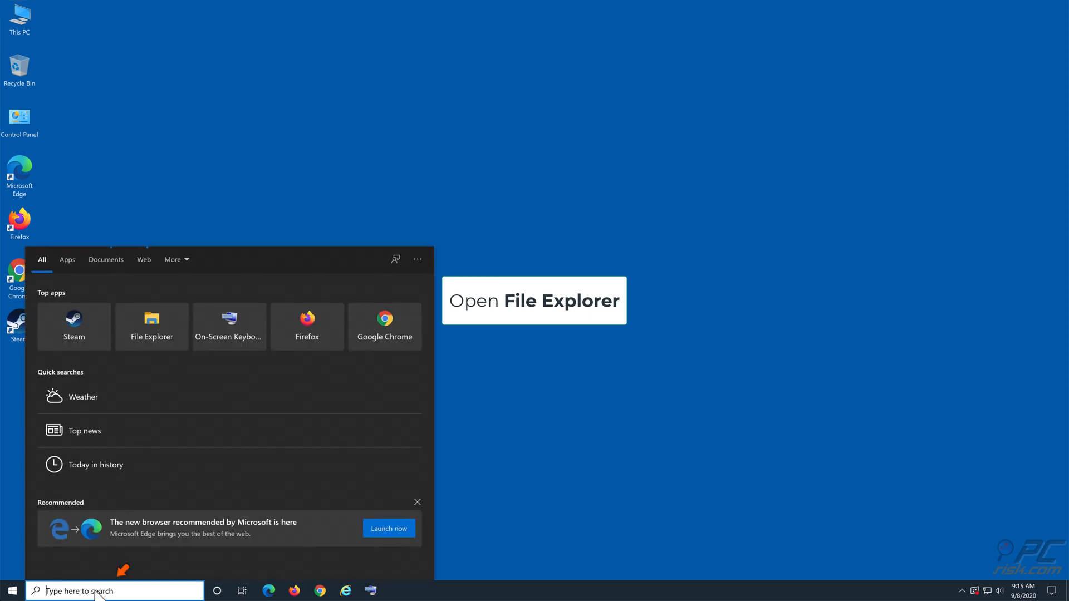
pyautogui.write('file e')
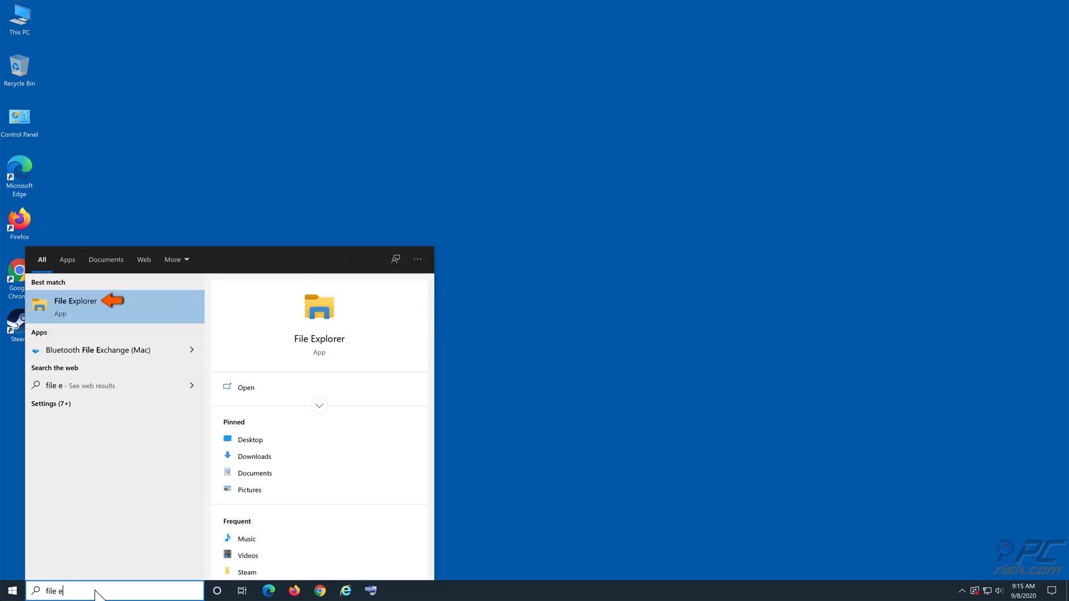
pyautogui.write('xplorer')
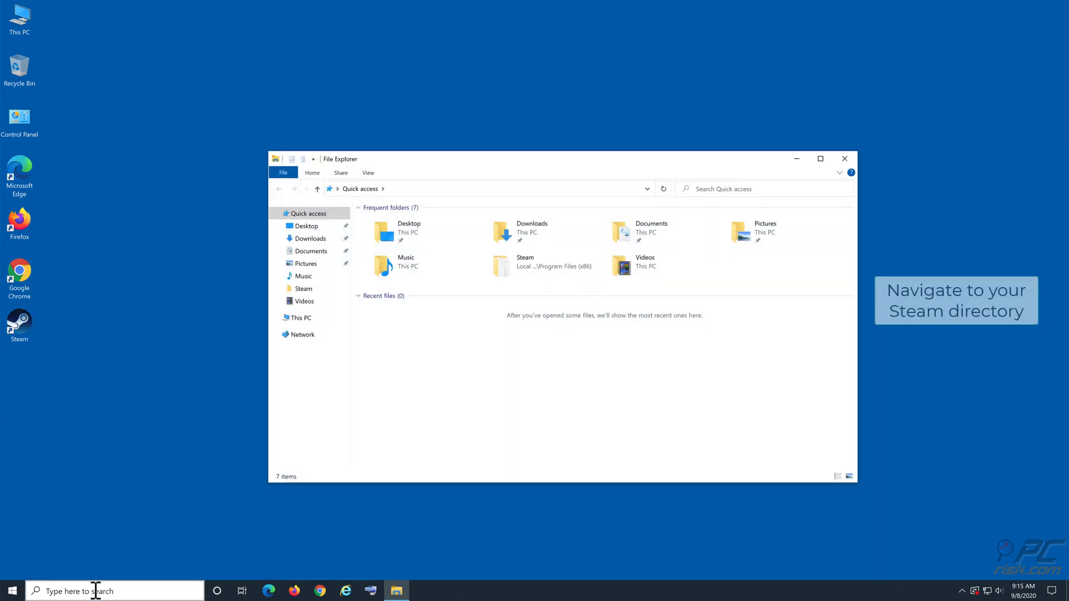
pyautogui.click(302, 317)
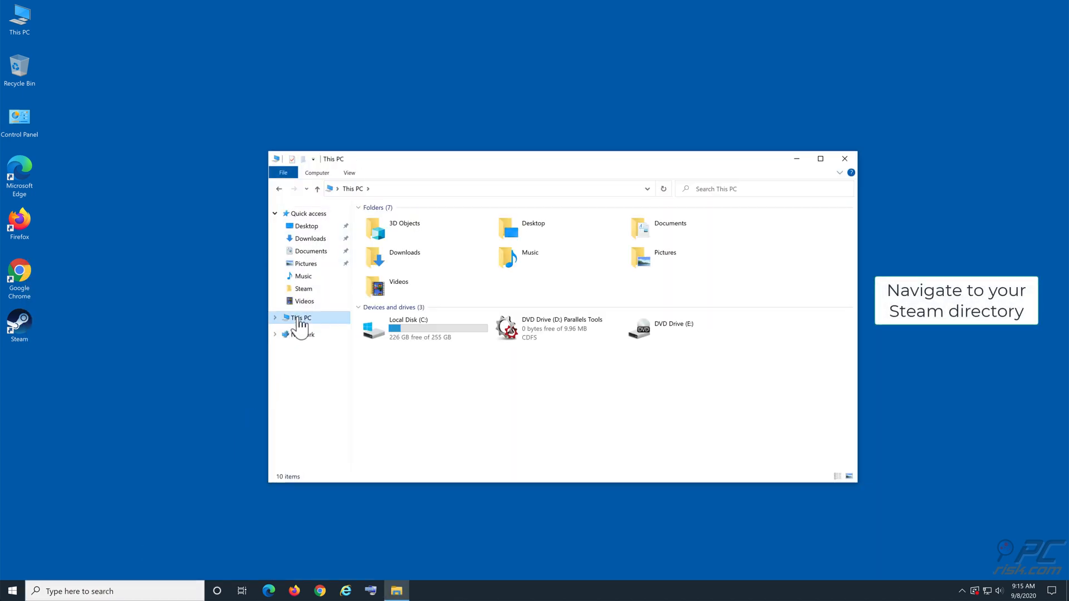
# Step: Browse into C:\Program Files (x86)\Steam
pyautogui.click(424, 327)
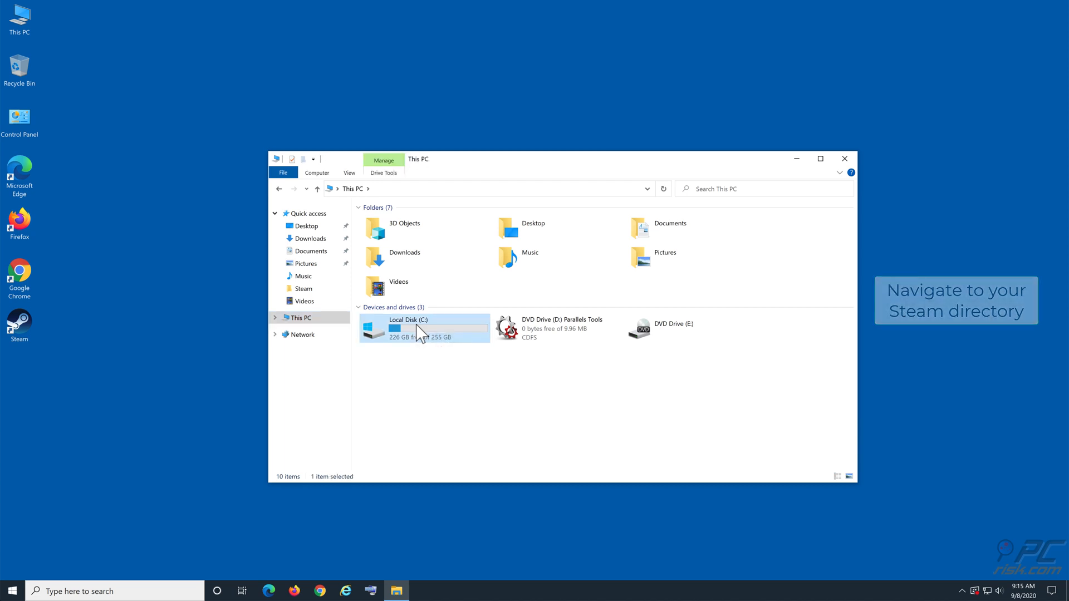
pyautogui.doubleClick(423, 327)
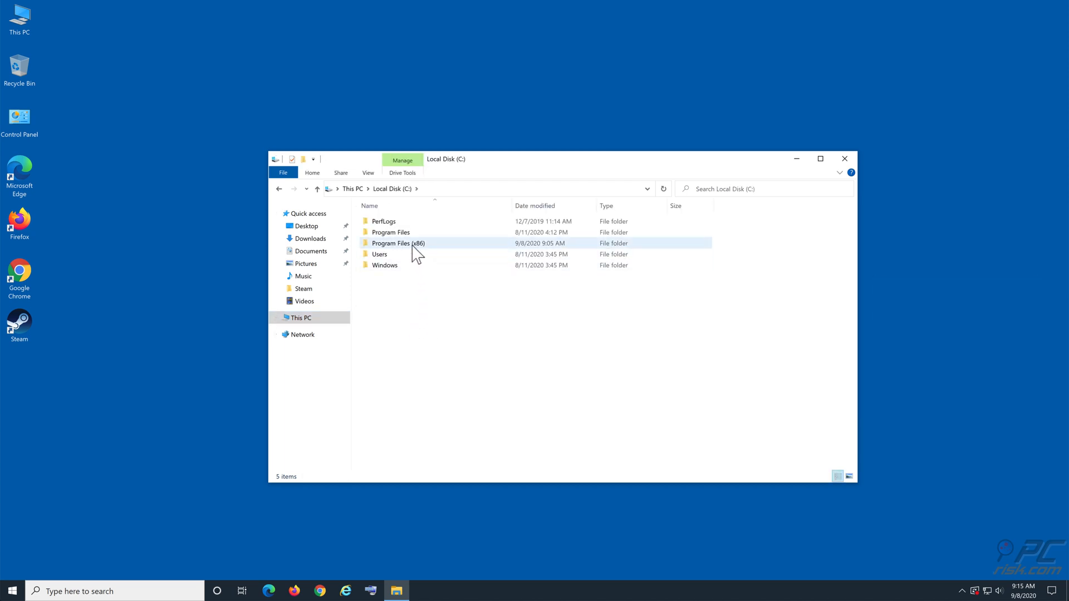
pyautogui.doubleClick(398, 243)
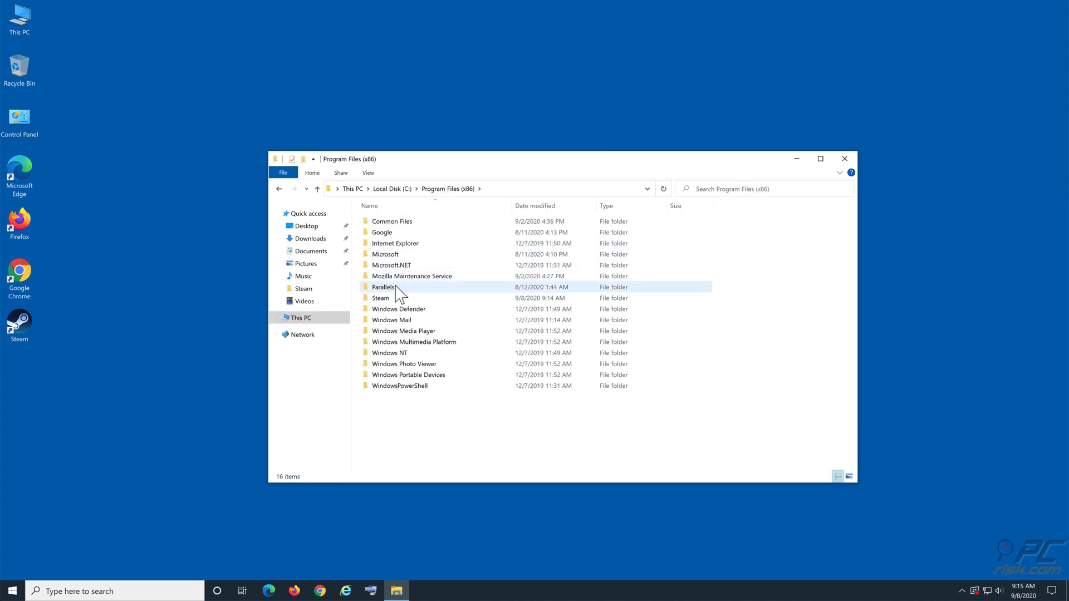
pyautogui.doubleClick(380, 299)
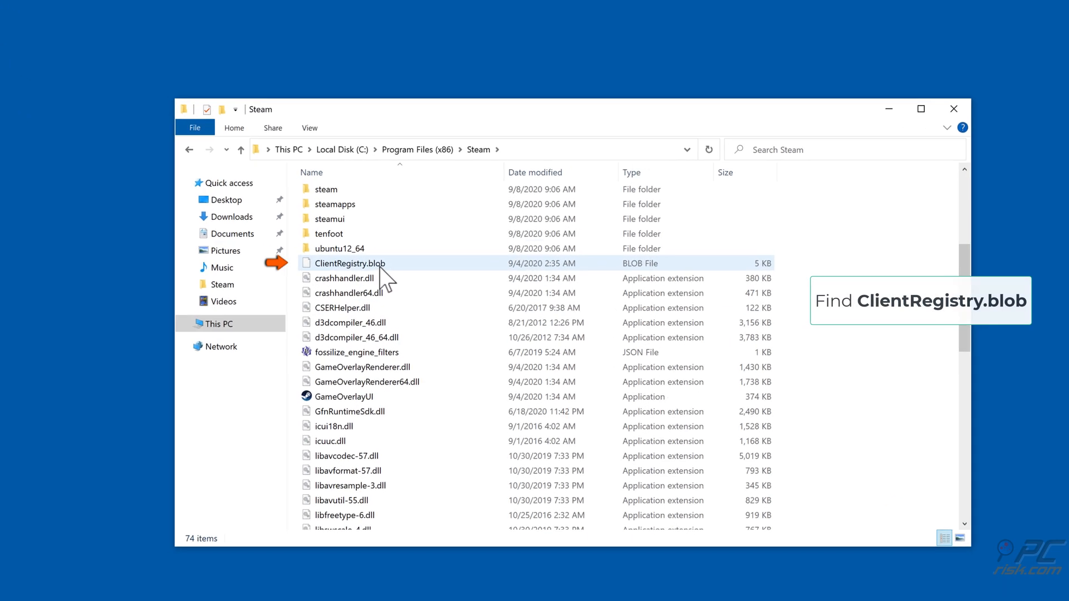
# Step: Rename ClientRegistry.blob to ClientRegistryold.blob and close the Steam folder window
pyautogui.rightClick(349, 263)
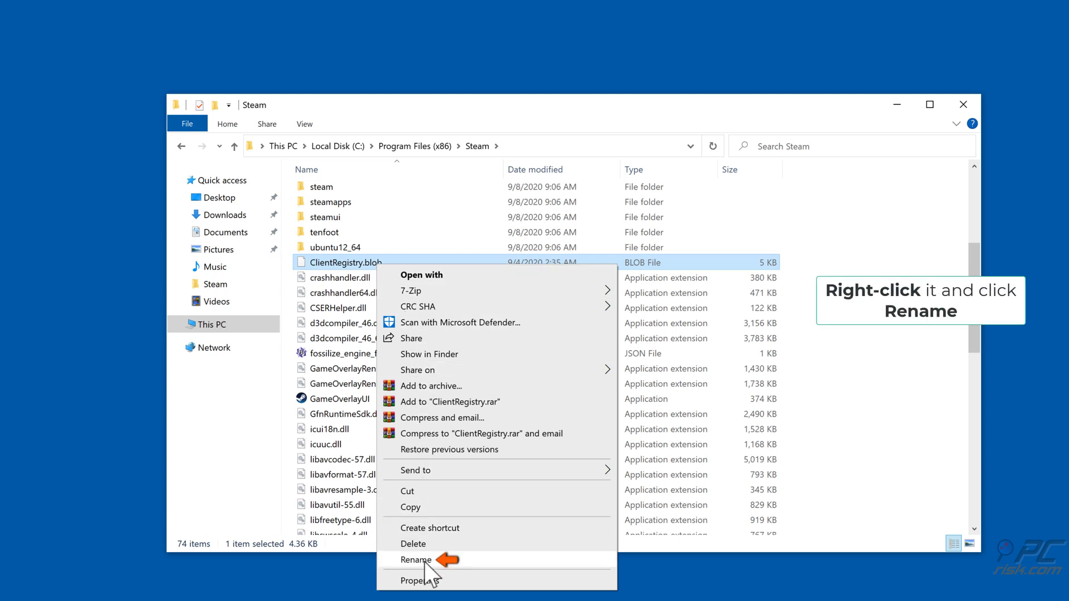
pyautogui.click(415, 559)
pyautogui.write('old')
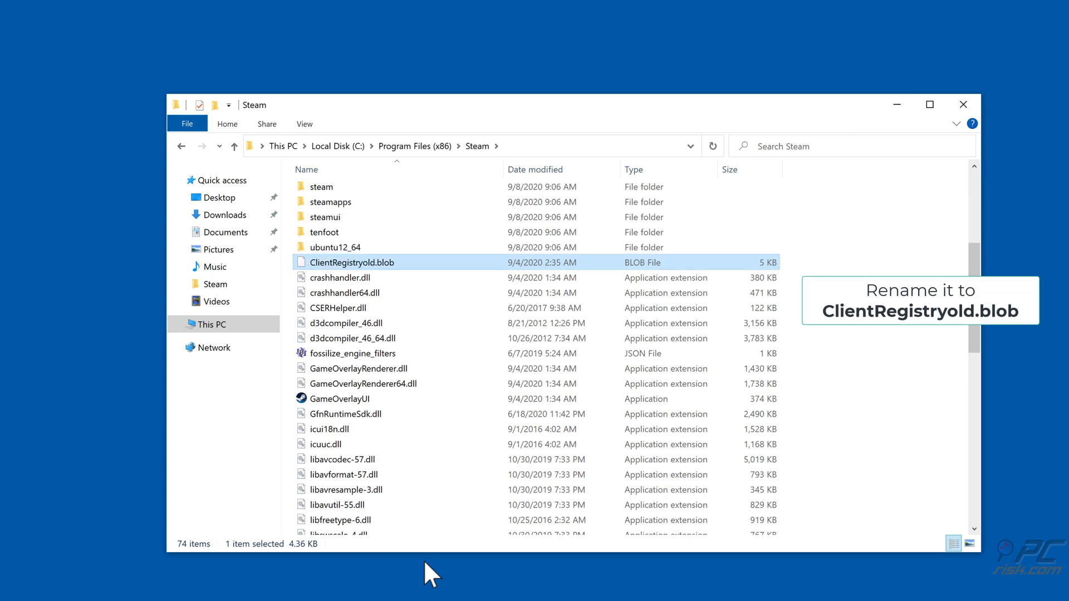
pyautogui.click(928, 104)
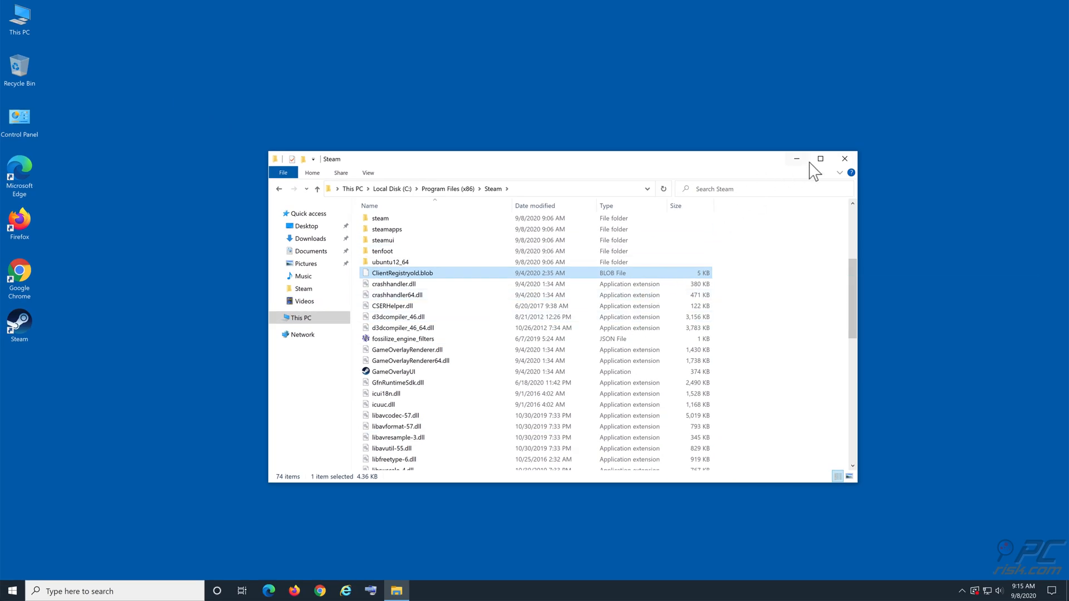
pyautogui.moveTo(844, 158)
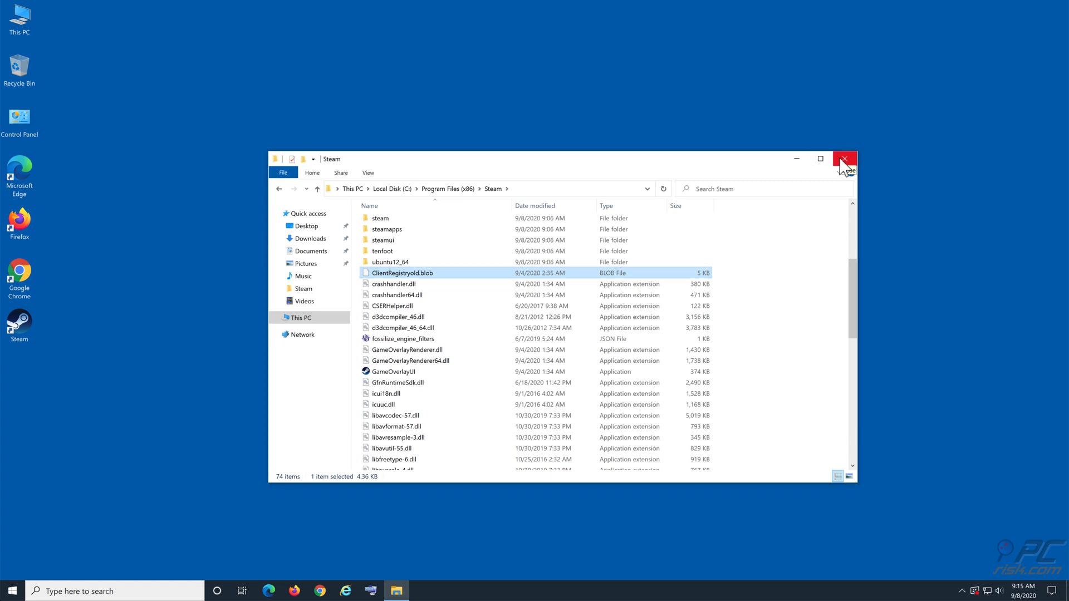
pyautogui.click(844, 159)
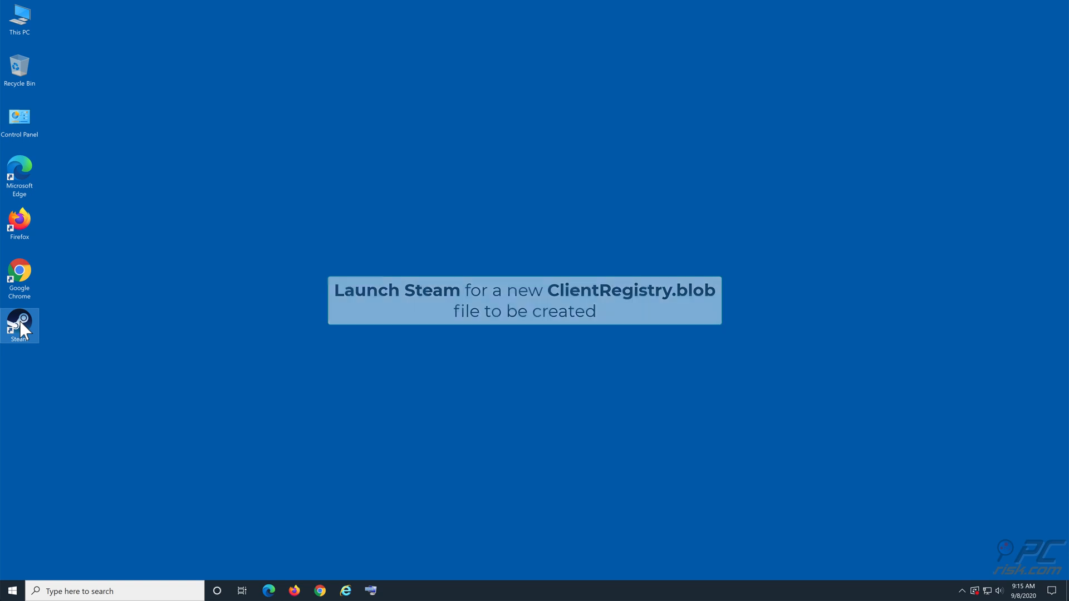
pyautogui.doubleClick(19, 320)
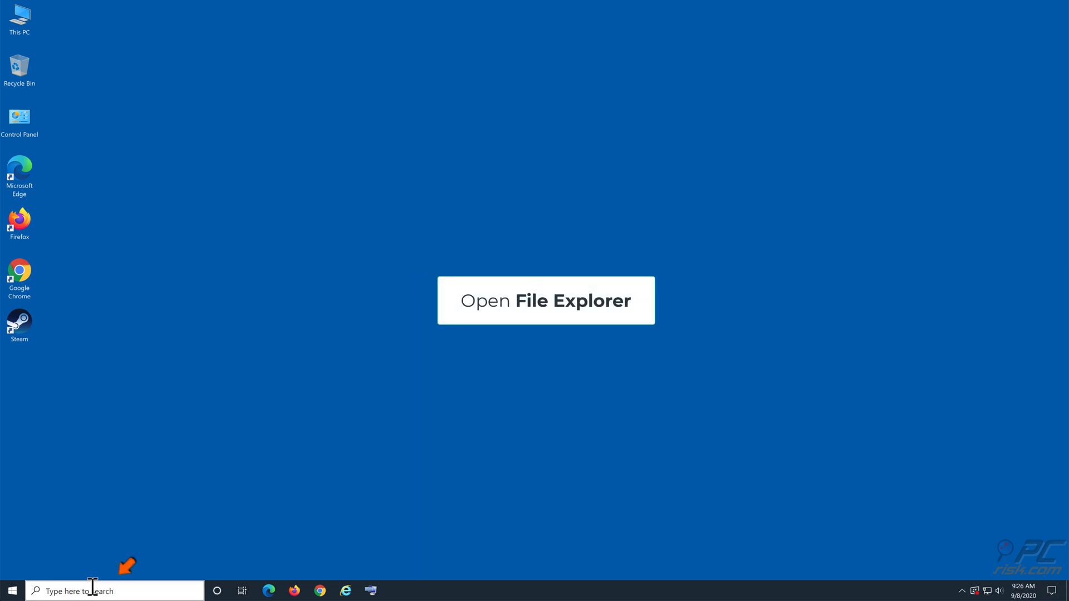
# Step: Reopen File Explorer and browse into C:\Program Files (x86)\Steam, showing appcache
pyautogui.write('file e')
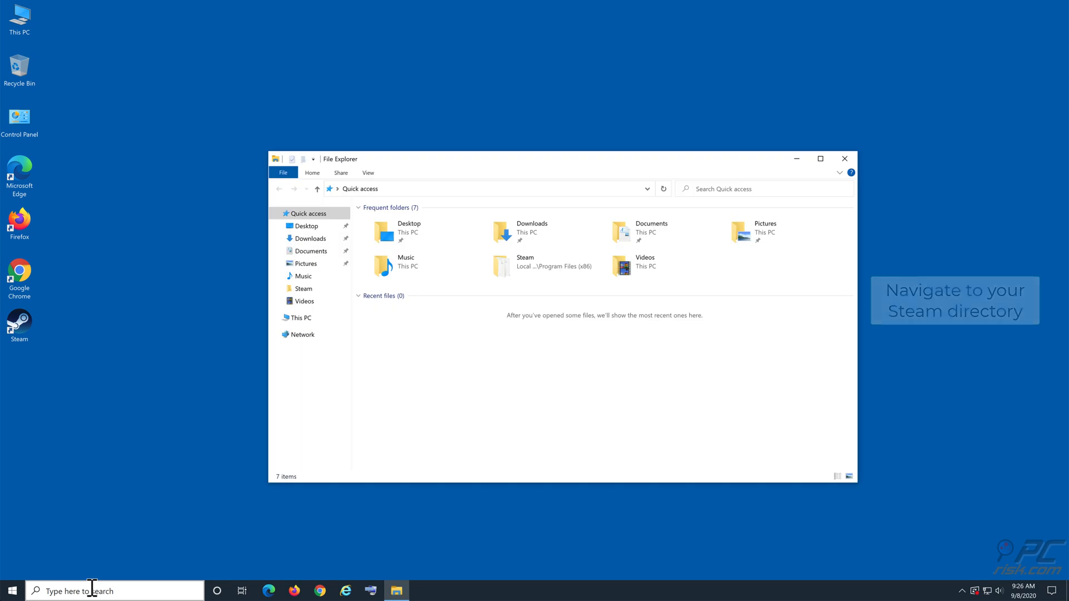
pyautogui.moveTo(144, 564)
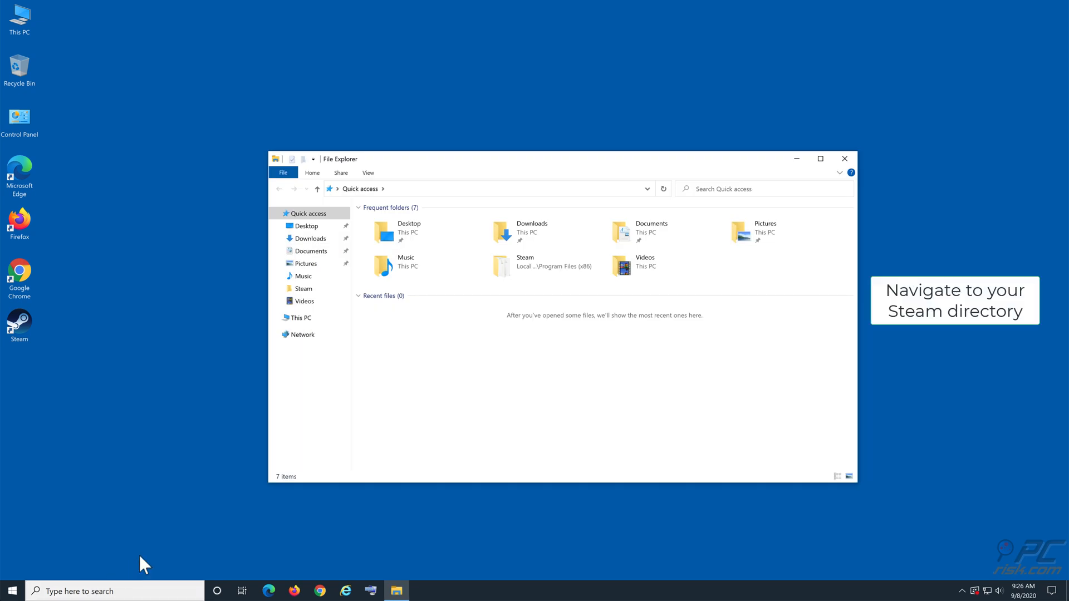
pyautogui.click(302, 317)
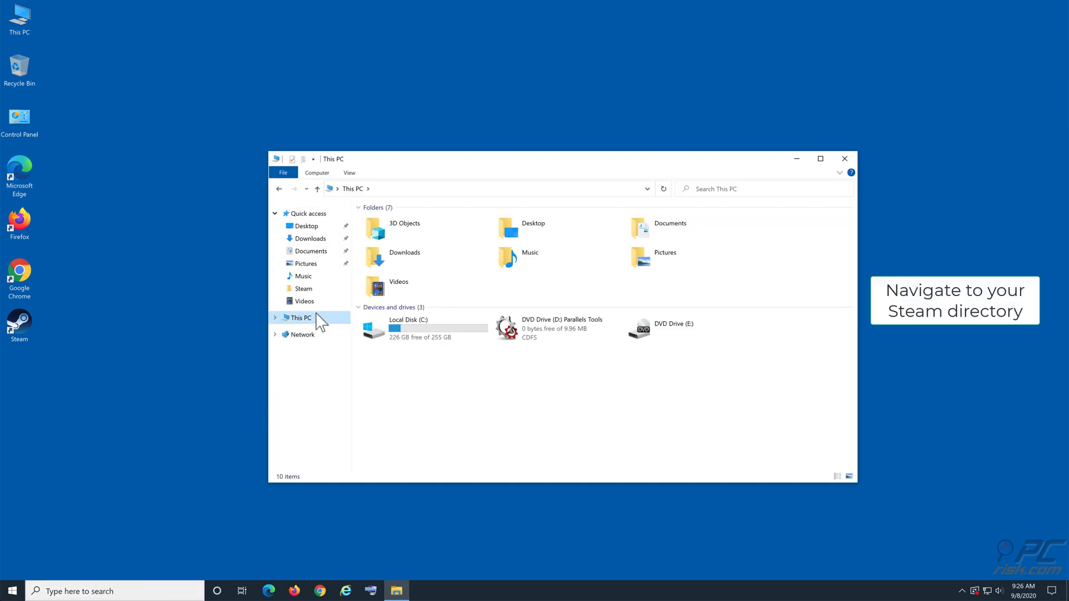
pyautogui.doubleClick(407, 328)
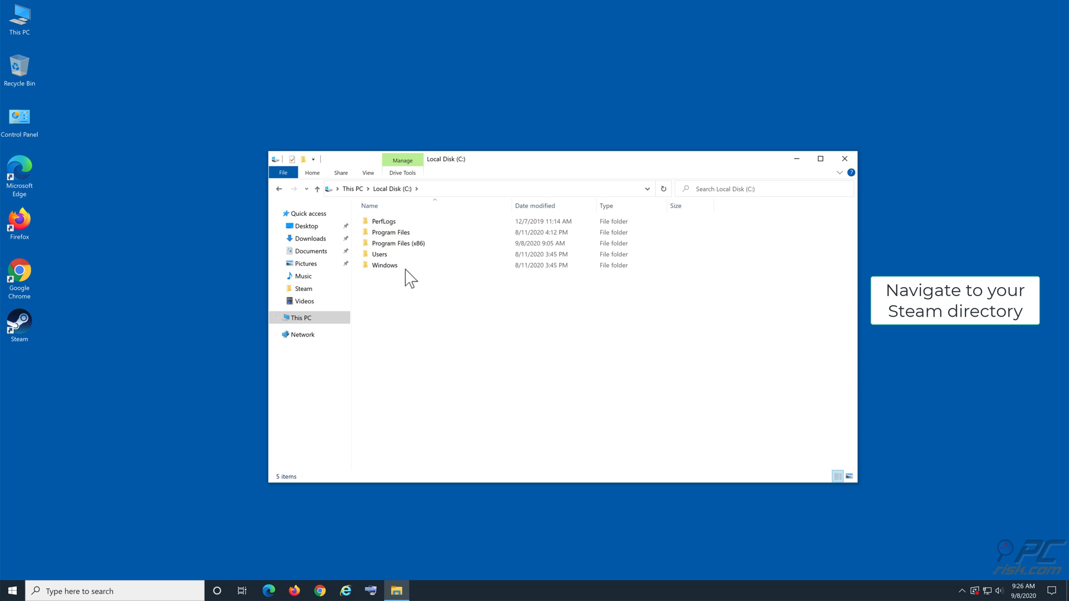
pyautogui.doubleClick(398, 243)
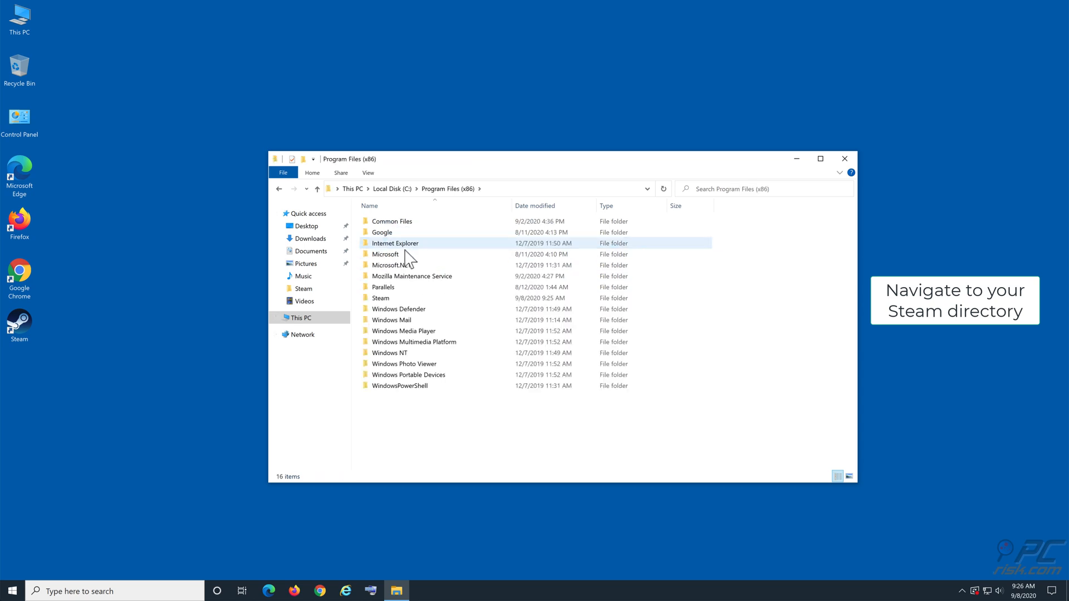
pyautogui.doubleClick(381, 298)
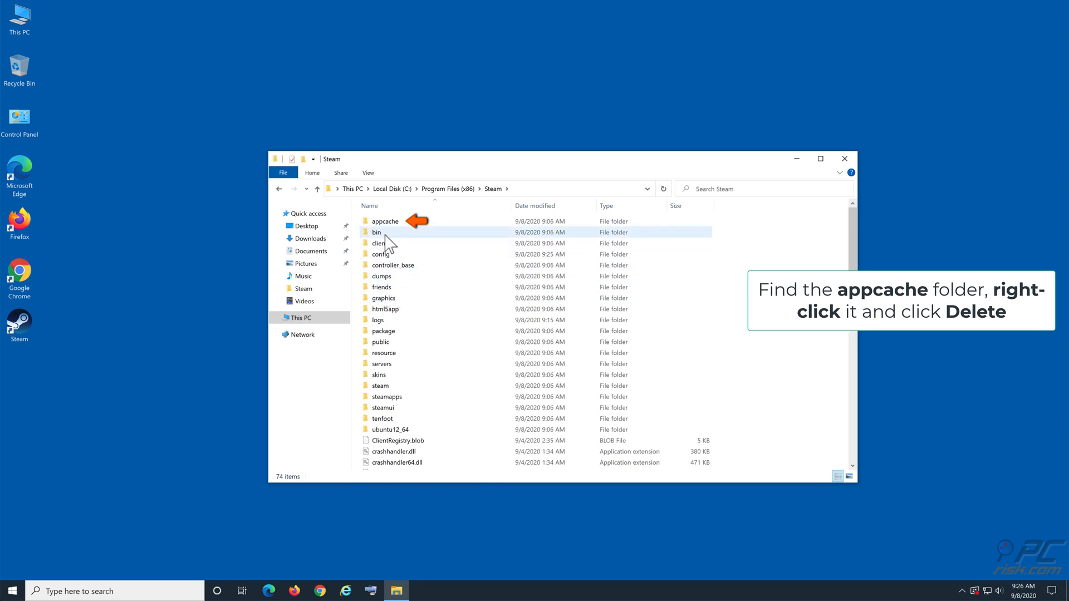
# Step: Delete the appcache folder from the Steam folder and close File Explorer
pyautogui.click(385, 220)
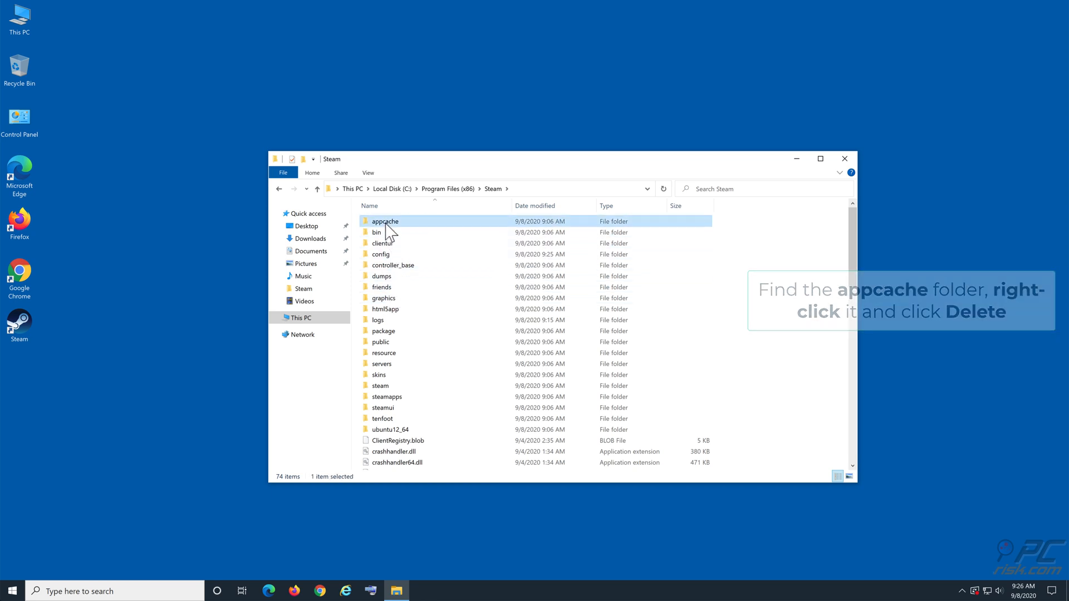
pyautogui.rightClick(386, 220)
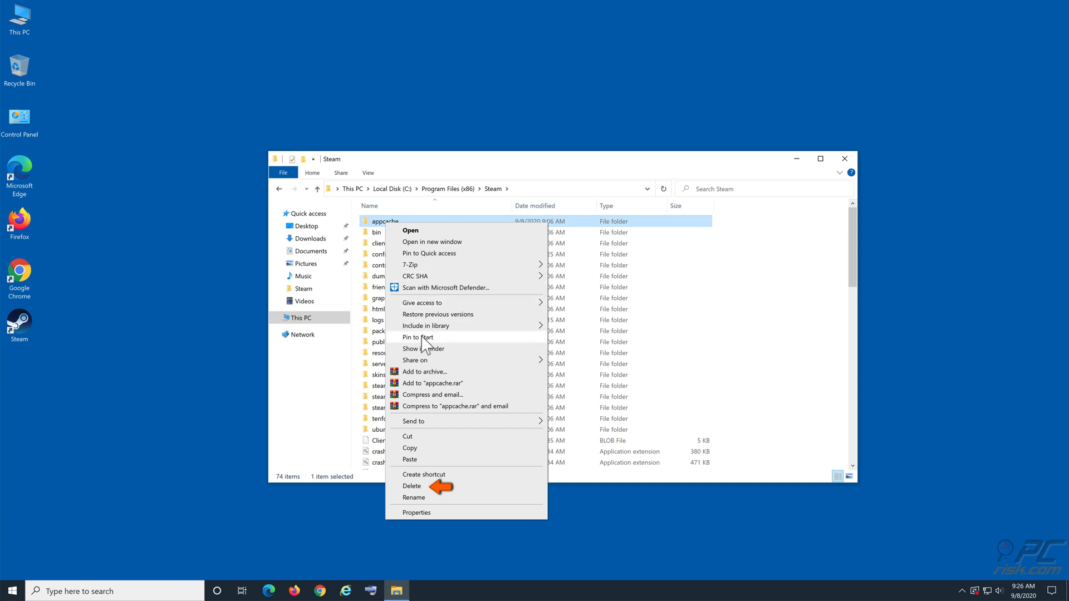
pyautogui.click(412, 487)
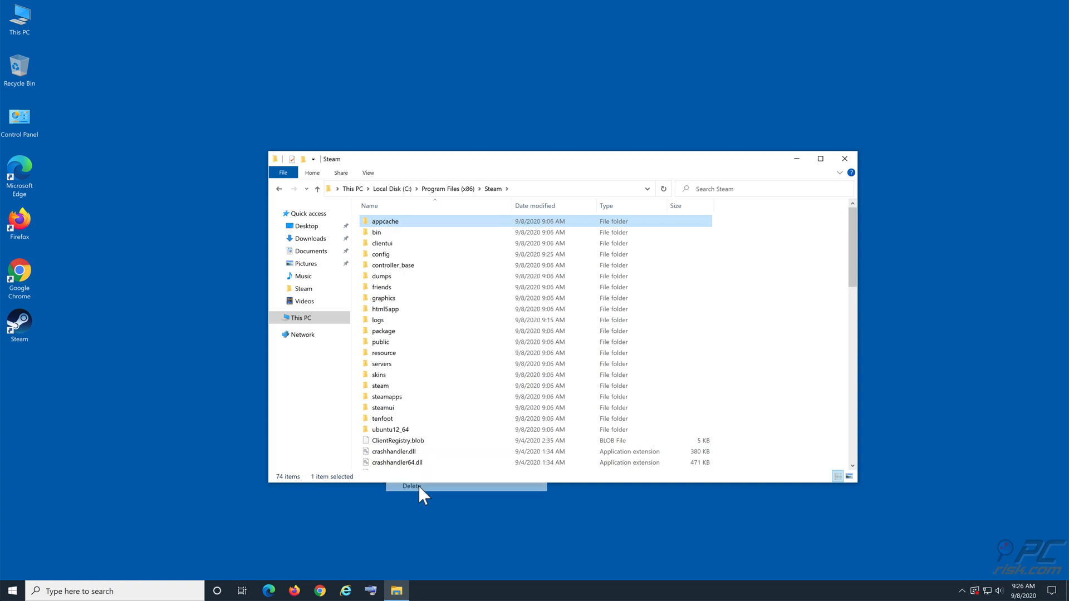
pyautogui.click(412, 486)
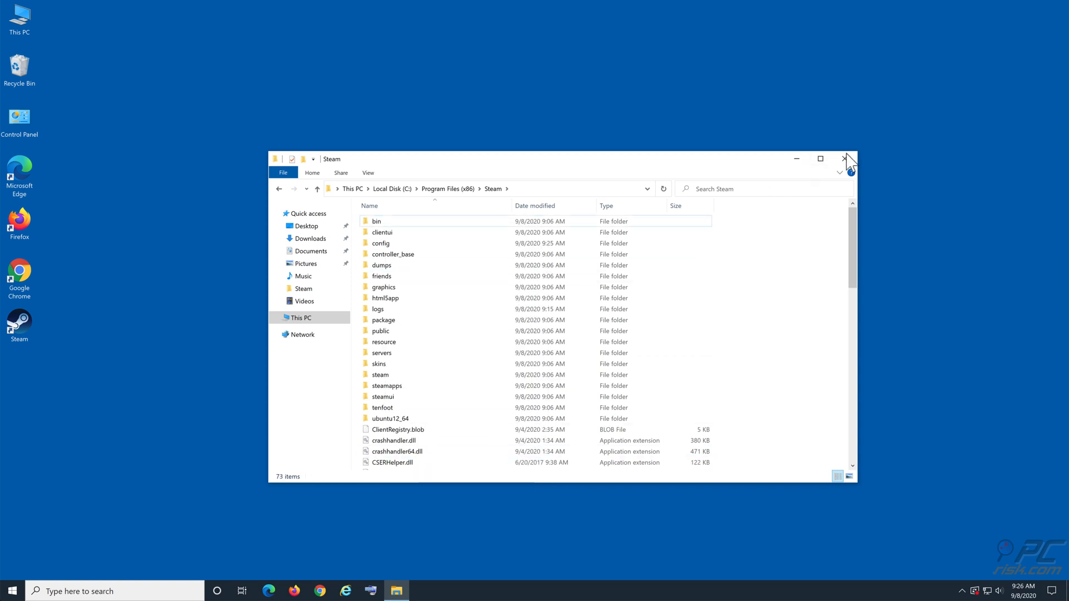
pyautogui.click(848, 159)
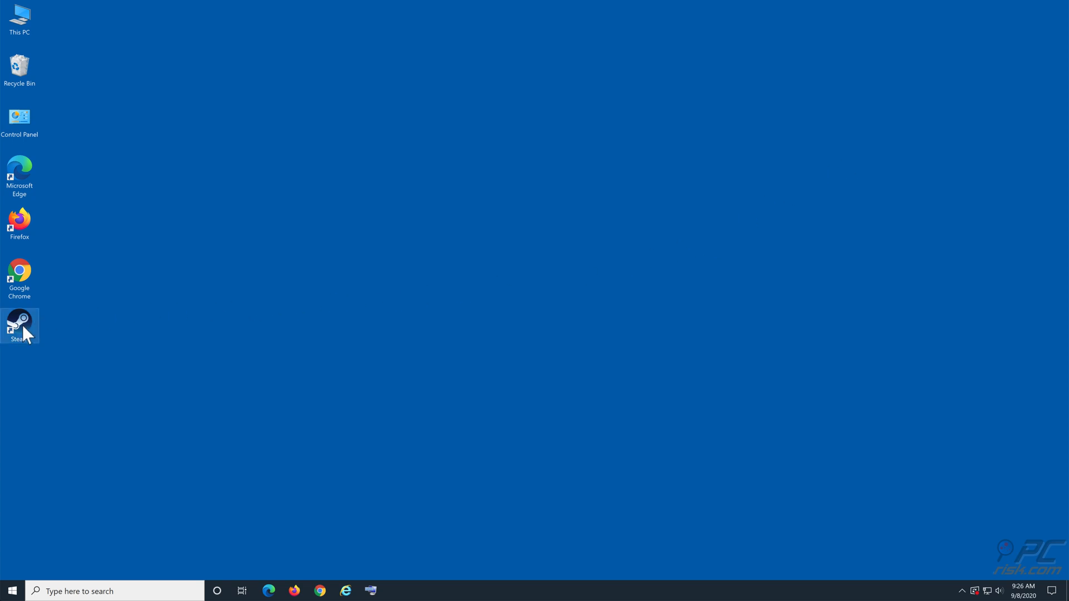
pyautogui.moveTo(23, 327)
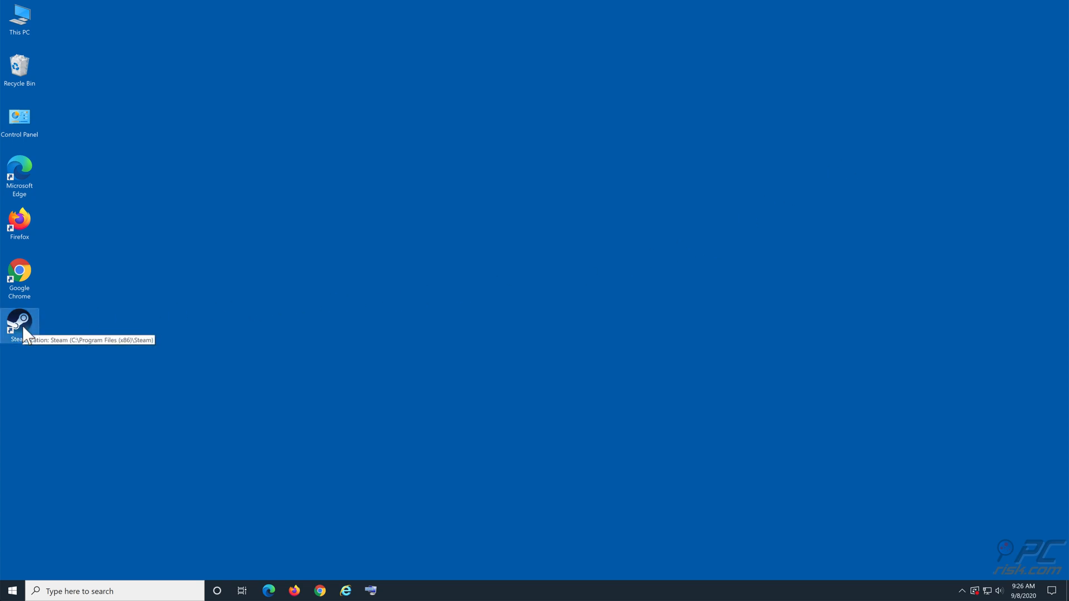
# Step: Relaunch Steam from its desktop shortcut to reach the login window, then close it
pyautogui.doubleClick(19, 321)
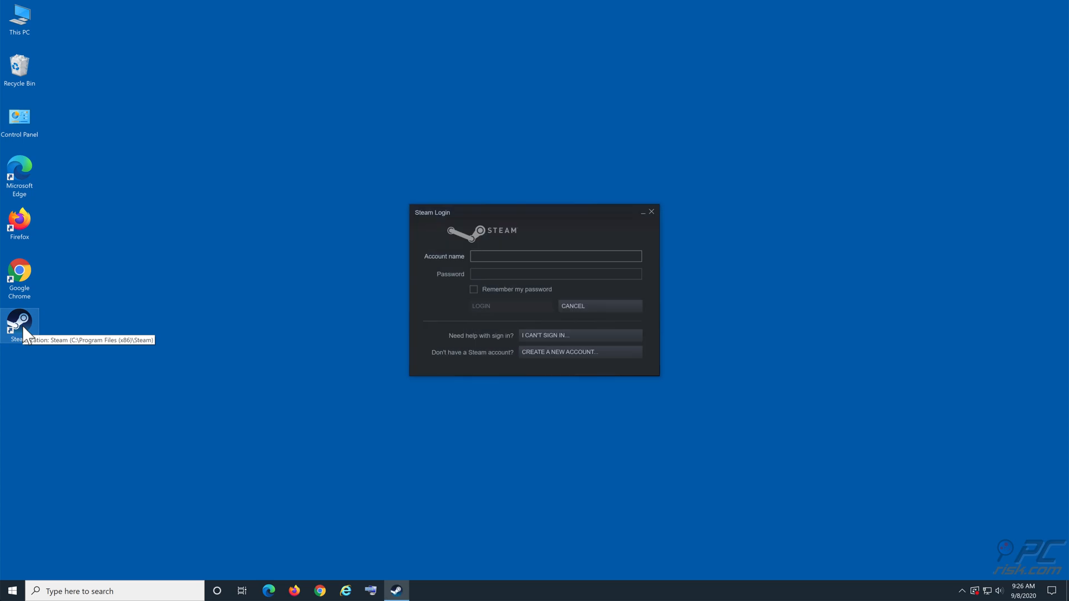
pyautogui.moveTo(87, 323)
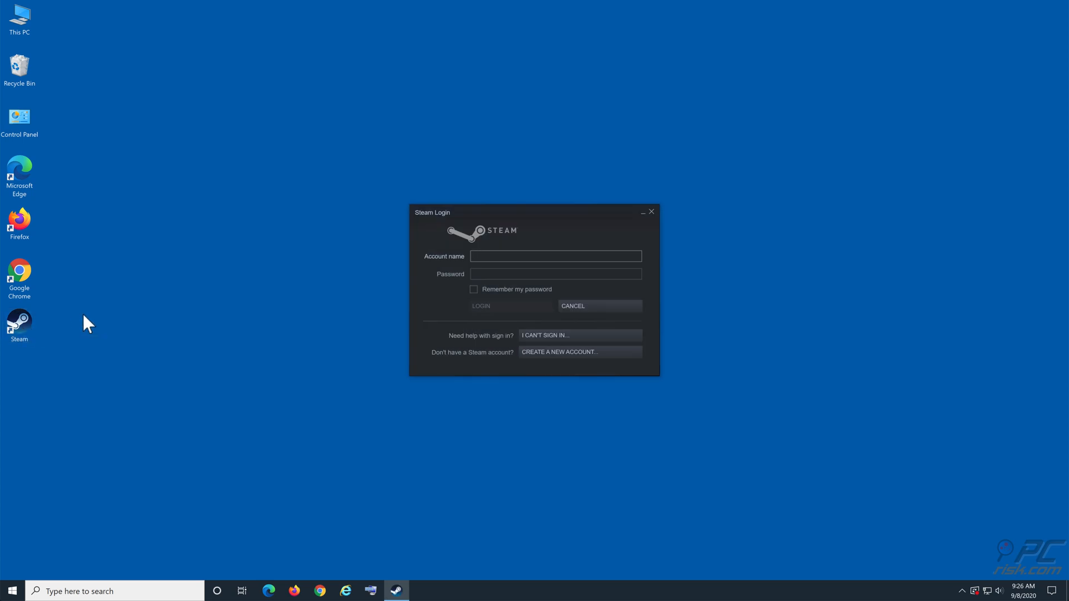
pyautogui.click(554, 257)
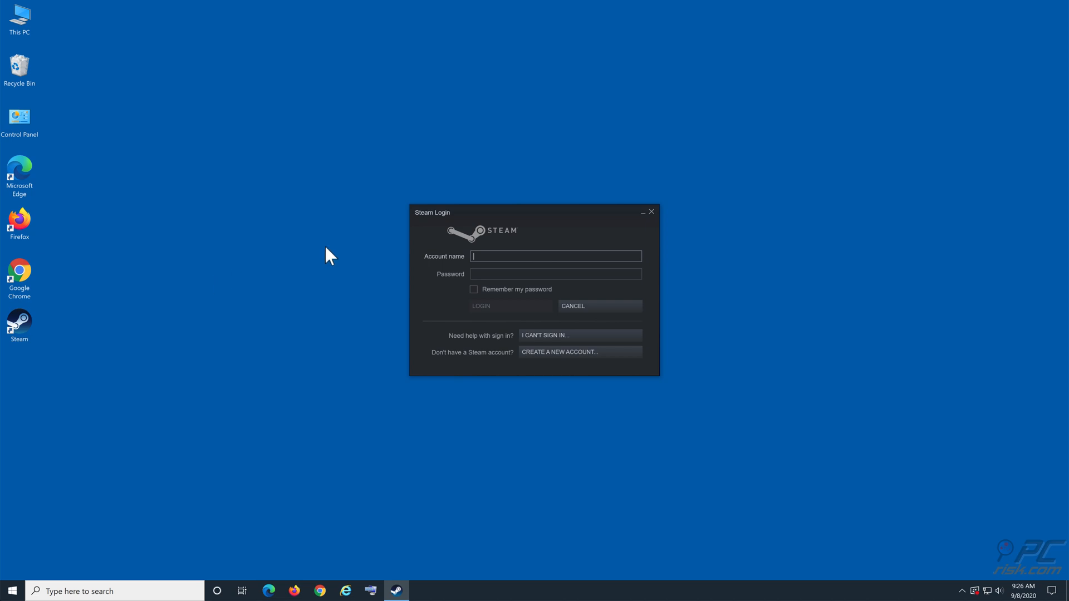
pyautogui.click(649, 211)
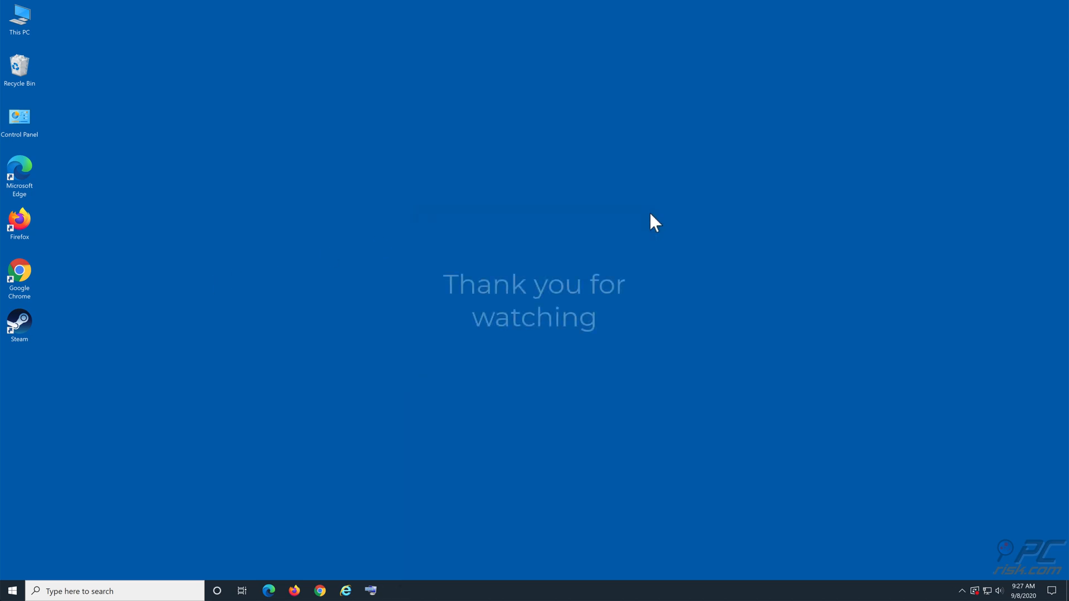